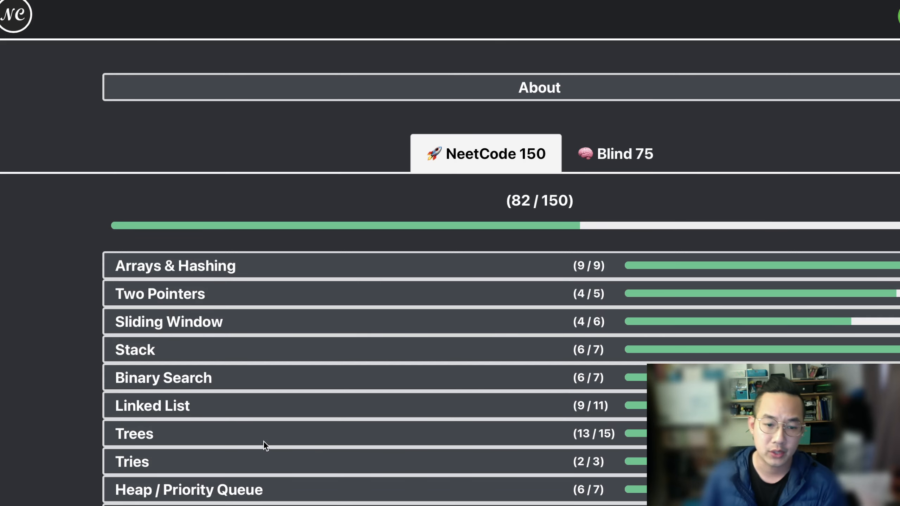
Step: Write temp_var = "T" as the first line of the solve method
{"action": "scroll", "scroll_direction": "down", "scroll_amount": 3}
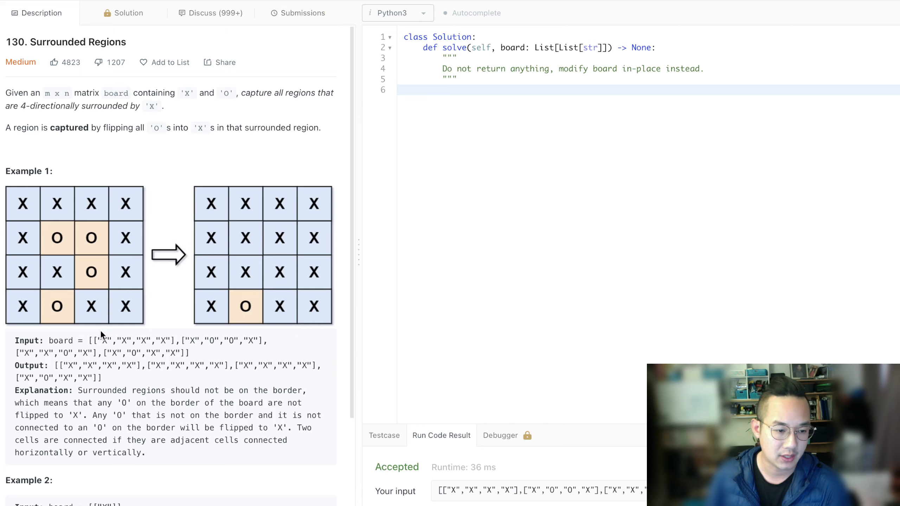
{"action": "mouse_move", "coordinate": [63, 315]}
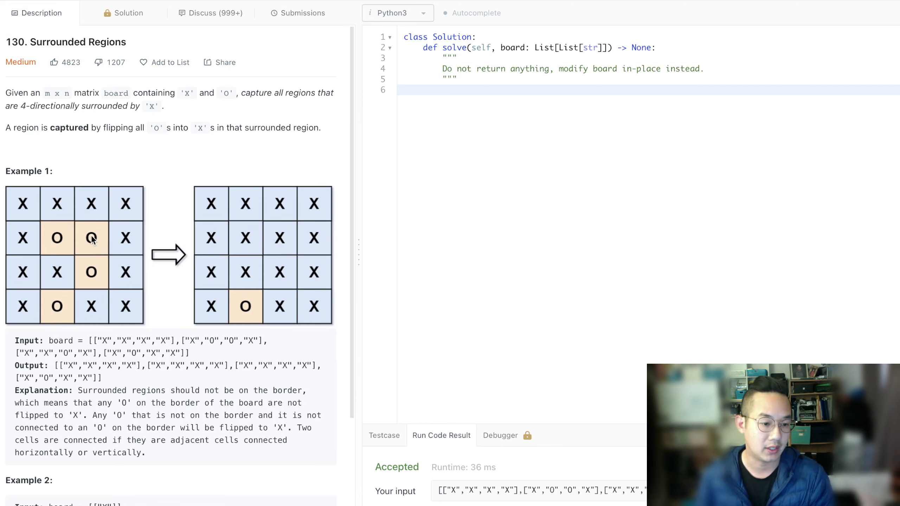
{"action": "mouse_move", "coordinate": [11, 215]}
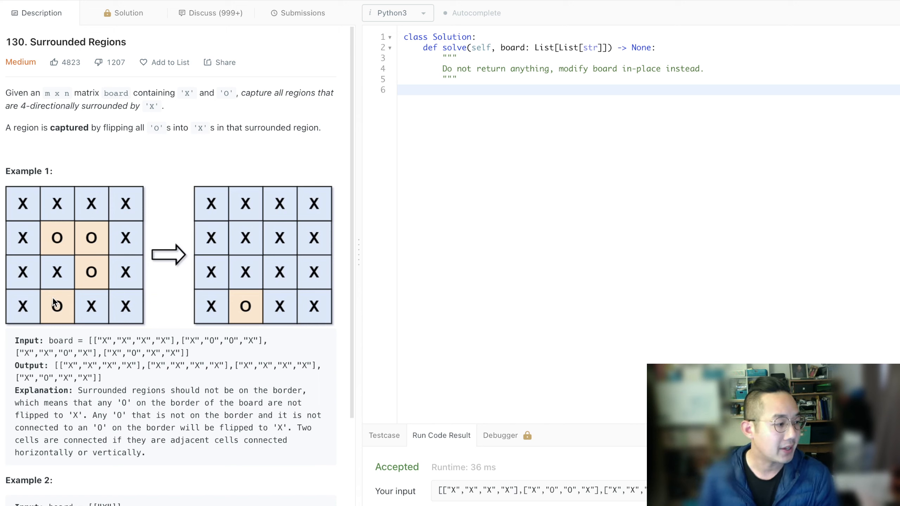
{"action": "mouse_move", "coordinate": [33, 201]}
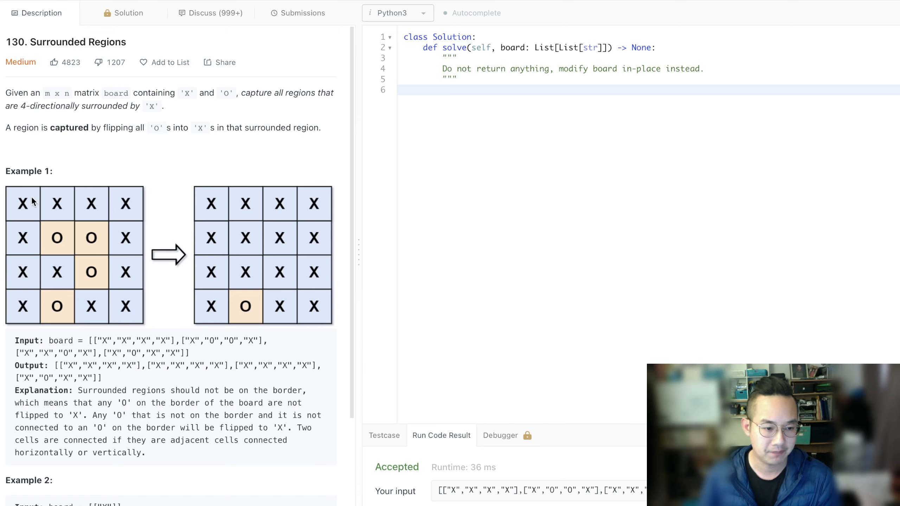
{"action": "mouse_move", "coordinate": [65, 315]}
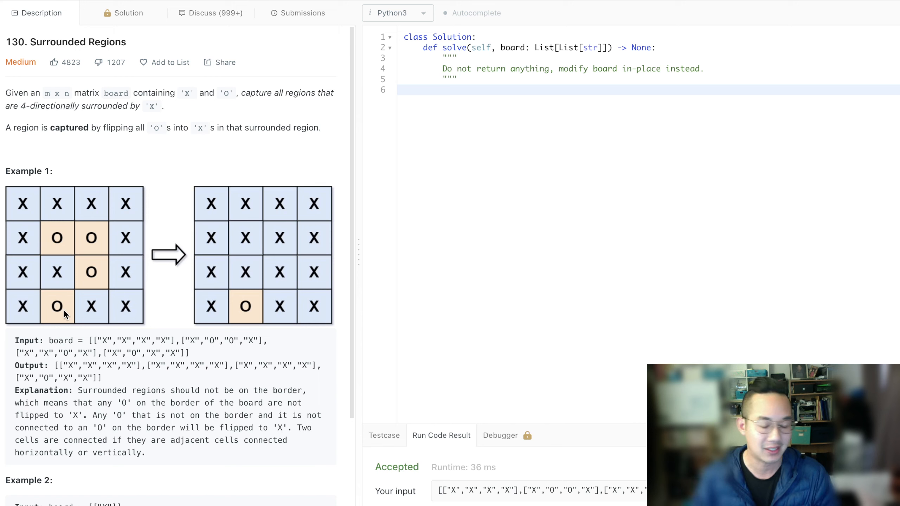
{"action": "mouse_move", "coordinate": [53, 310]}
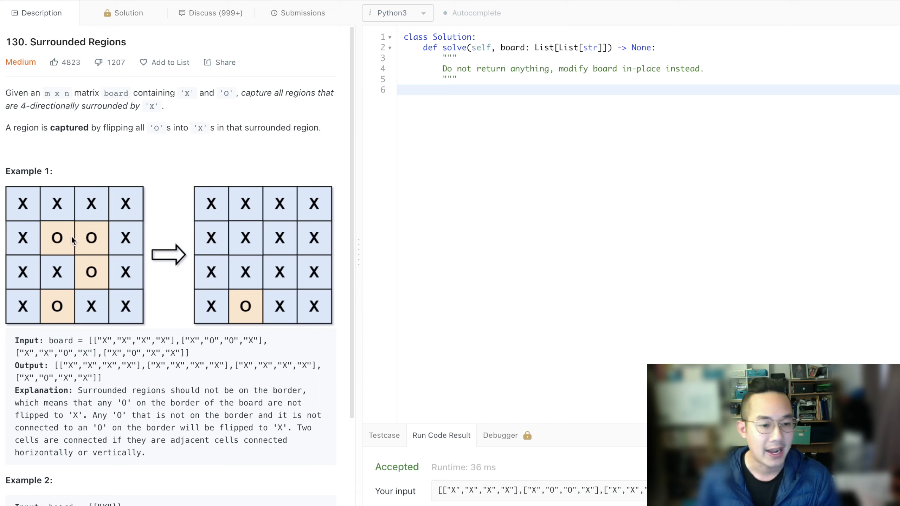
{"action": "mouse_move", "coordinate": [69, 310]}
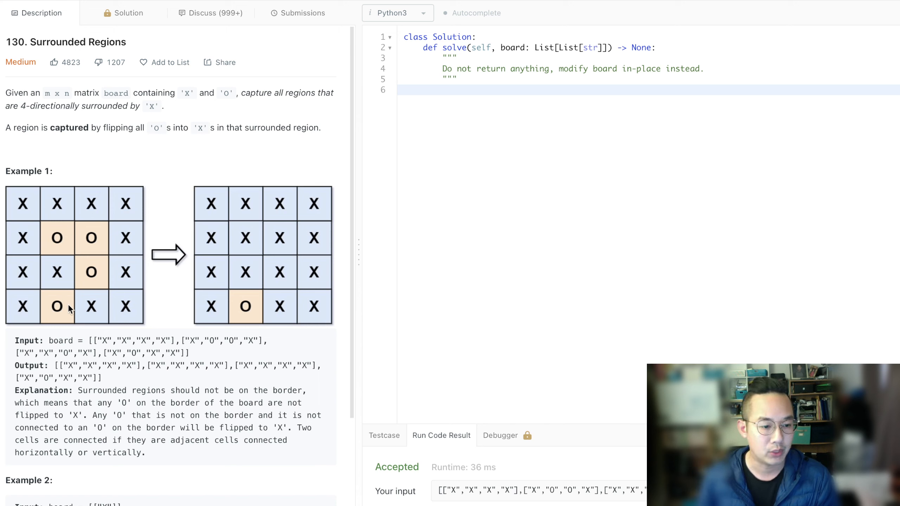
{"action": "mouse_move", "coordinate": [56, 314]}
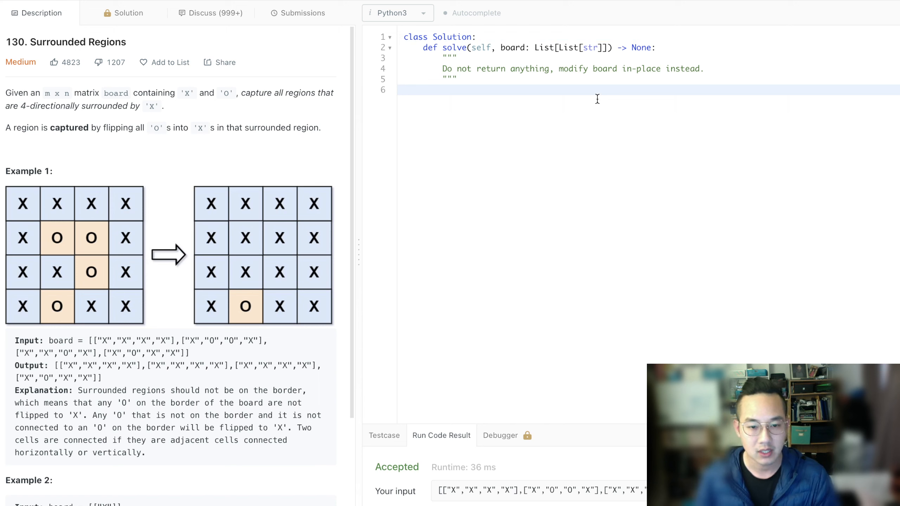
{"action": "type", "text": "temp"}
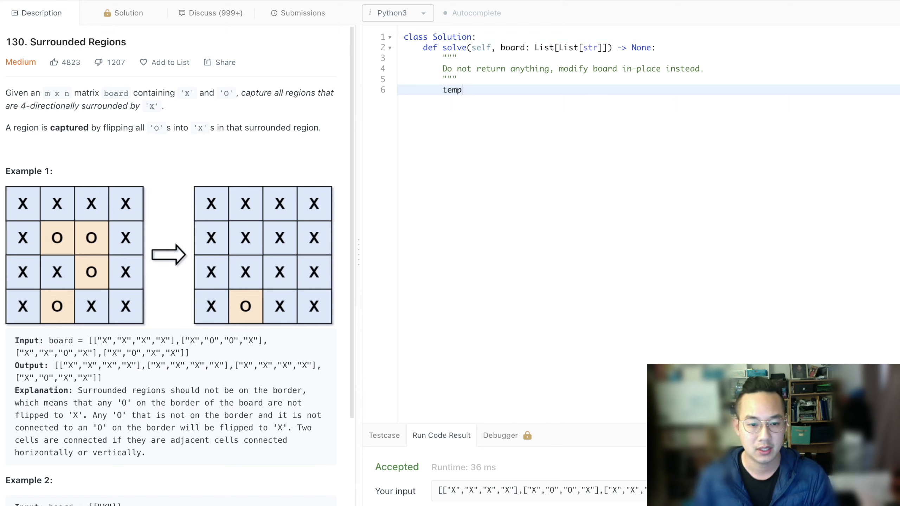
{"action": "type", "text": "_var ="}
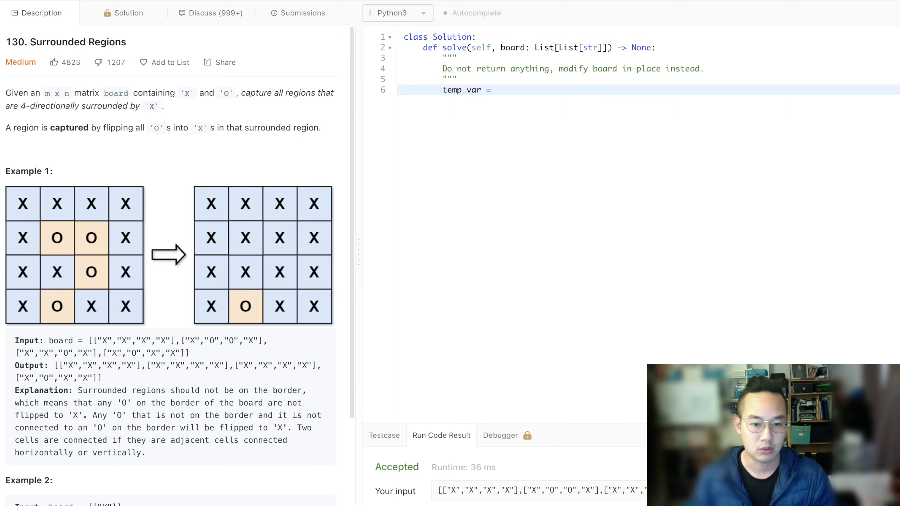
{"action": "type", "text": "\"T\""}
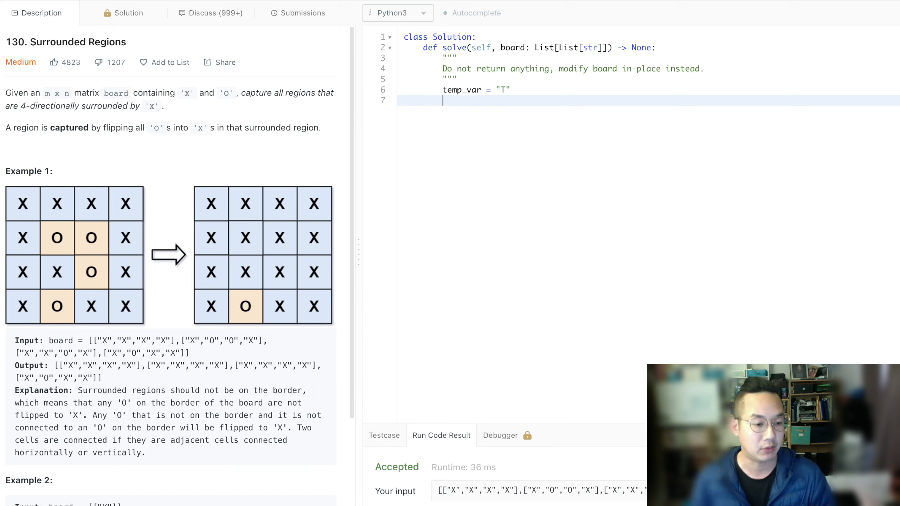
{"action": "mouse_move", "coordinate": [92, 272]}
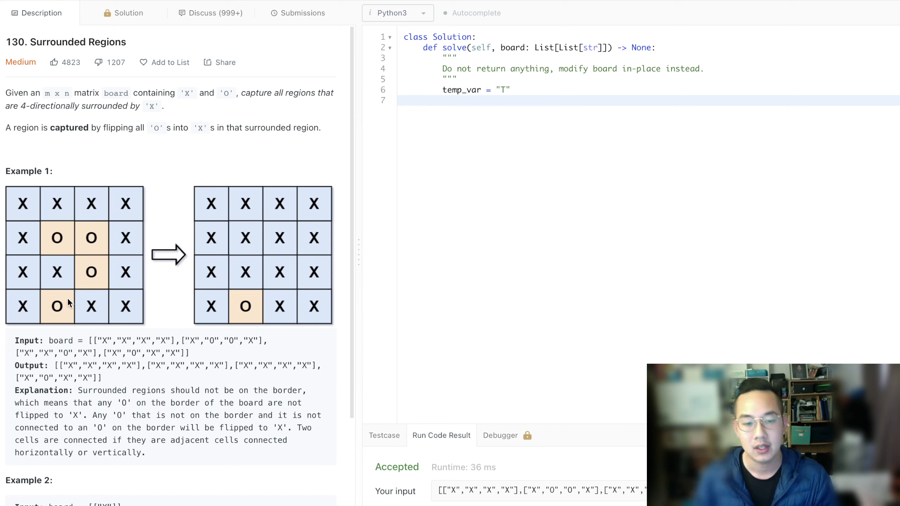
{"action": "mouse_move", "coordinate": [320, 289]}
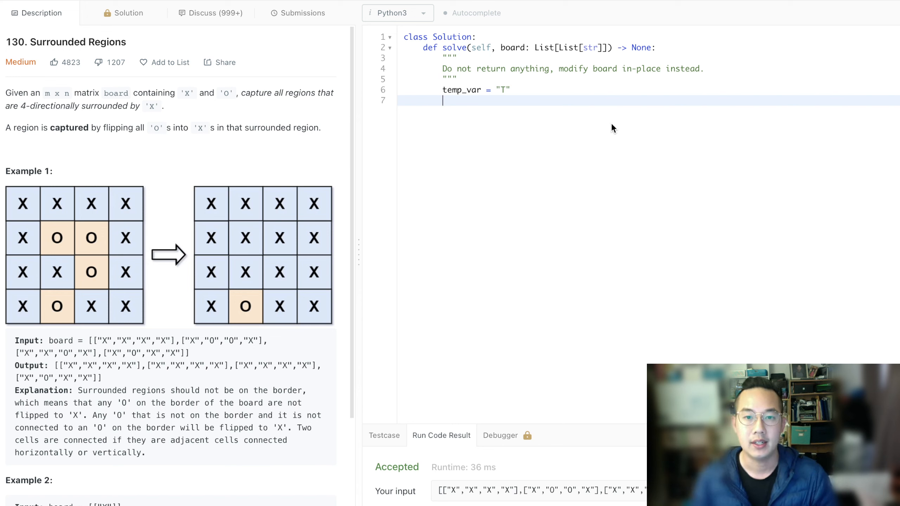
Step: Define ROWS, COLS = len(board), len(board[0])
{"action": "type", "text": "ROWS, C"}
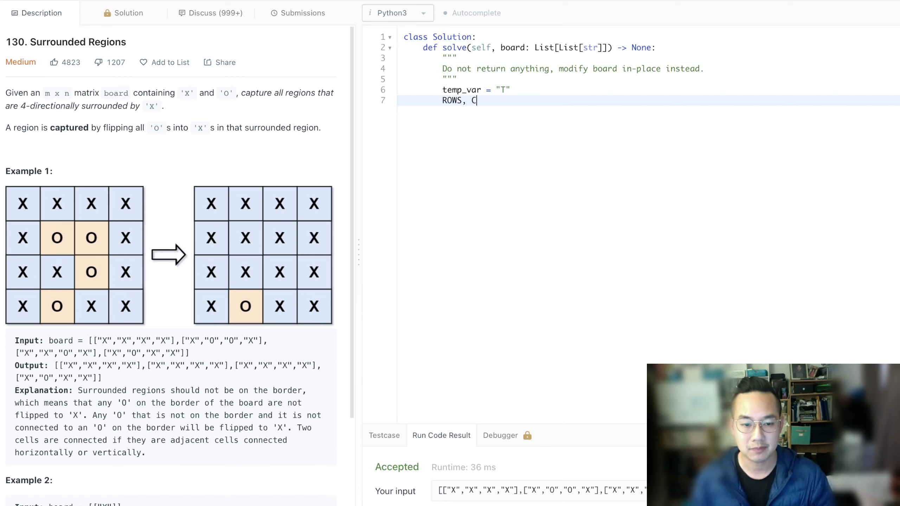
{"action": "type", "text": "OLS = len("}
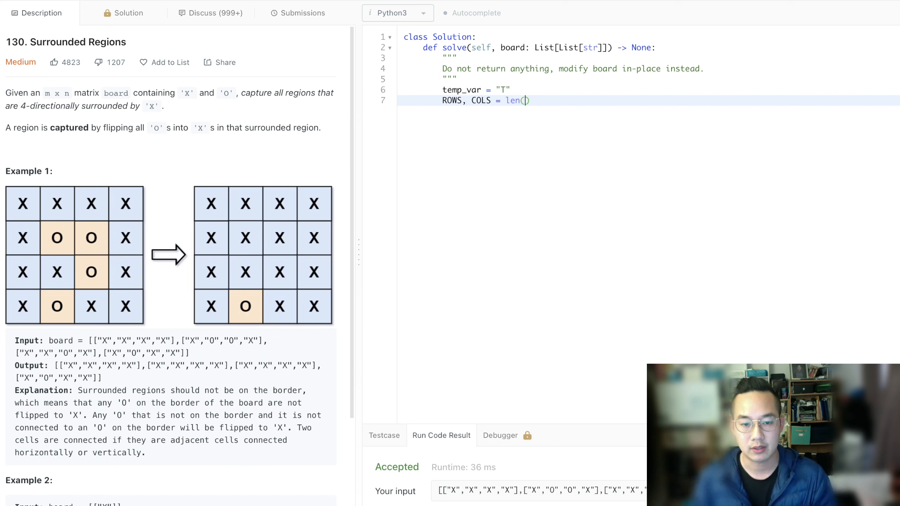
{"action": "type", "text": "board), len"}
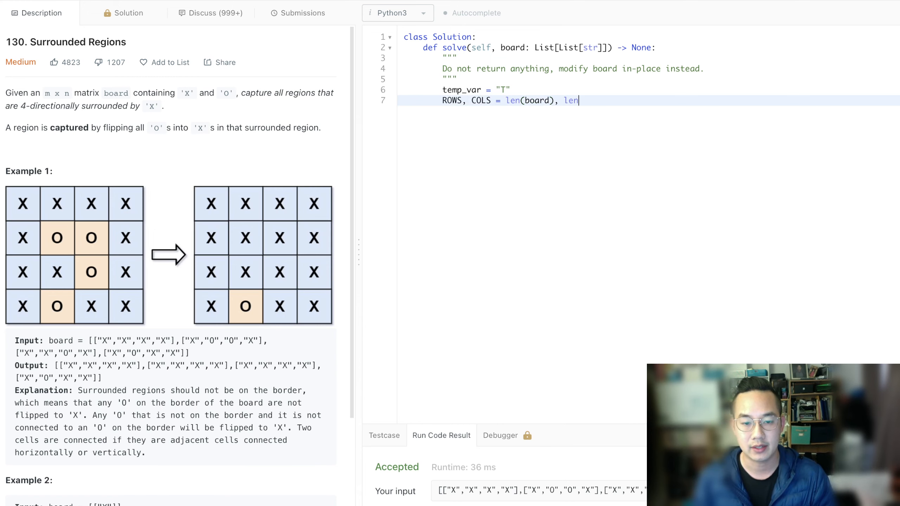
{"action": "type", "text": "(board[0])"}
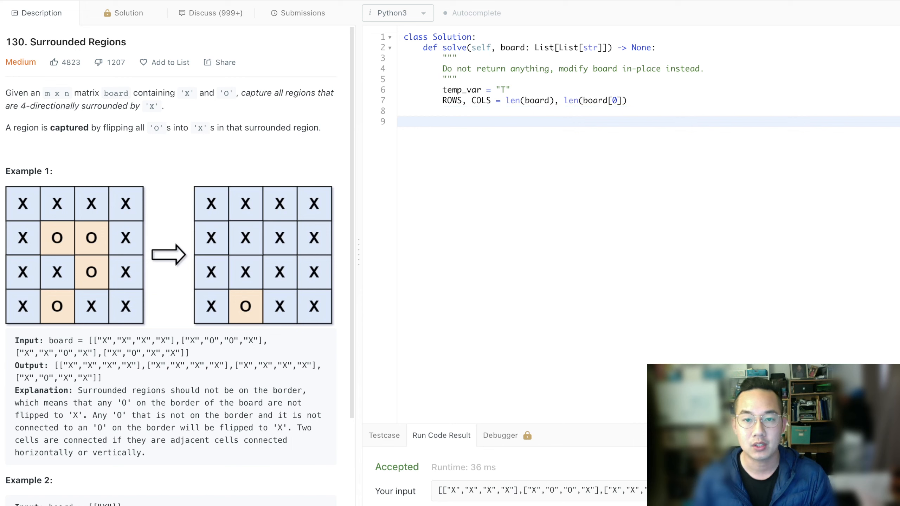
Step: Loop r over range(ROWS) calling dfs(r, 0) and dfs(r, COLS - 1)
{"action": "type", "text": "for r in"}
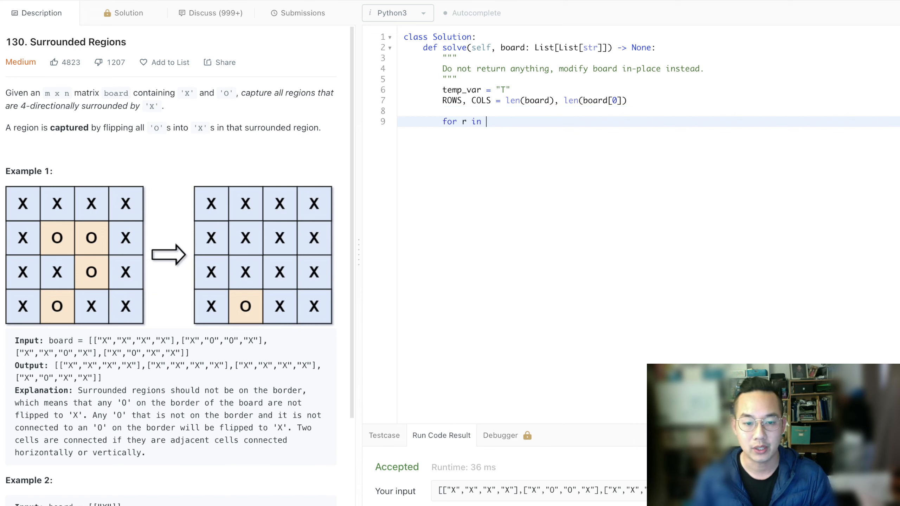
{"action": "type", "text": "range(ROWS)"}
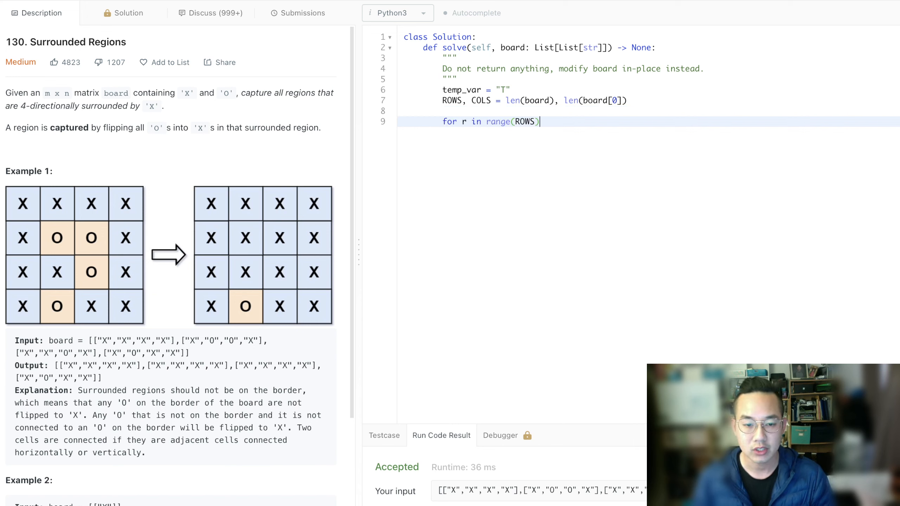
{"action": "type", "text": ":"}
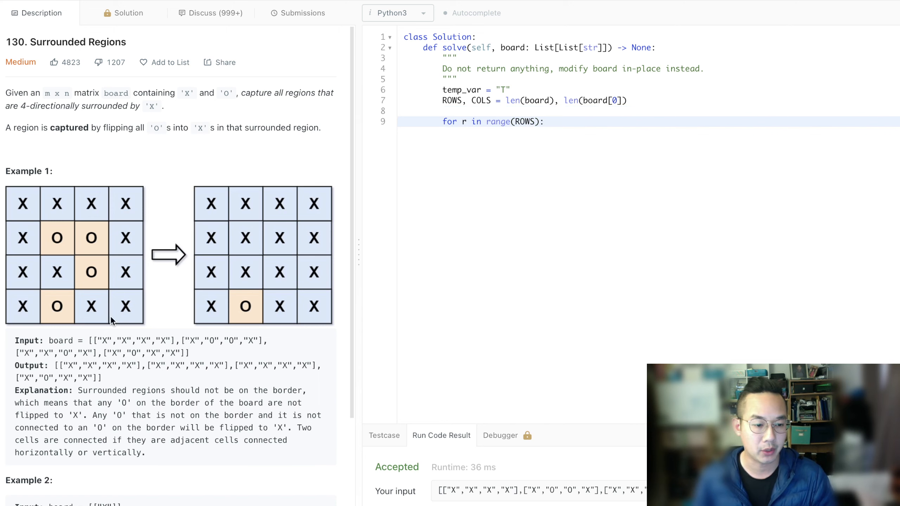
{"action": "key", "text": "enter"}
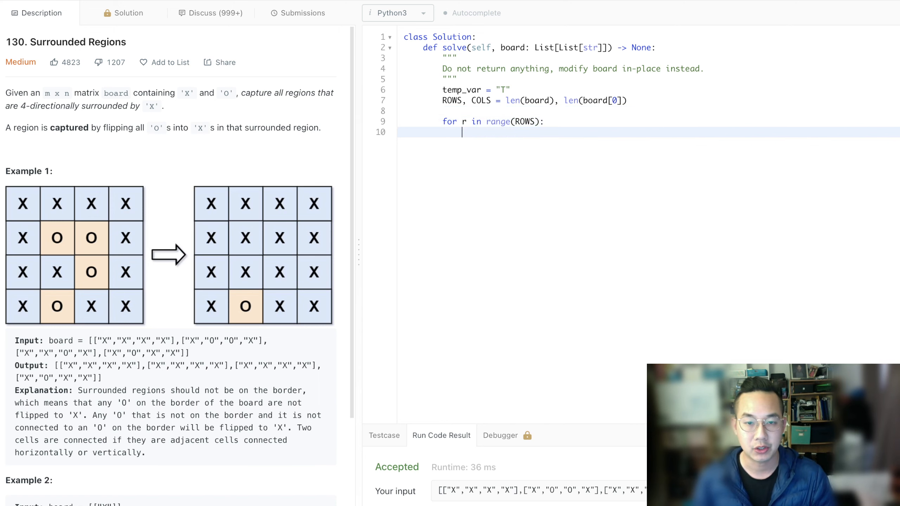
{"action": "type", "text": "dfs(r"}
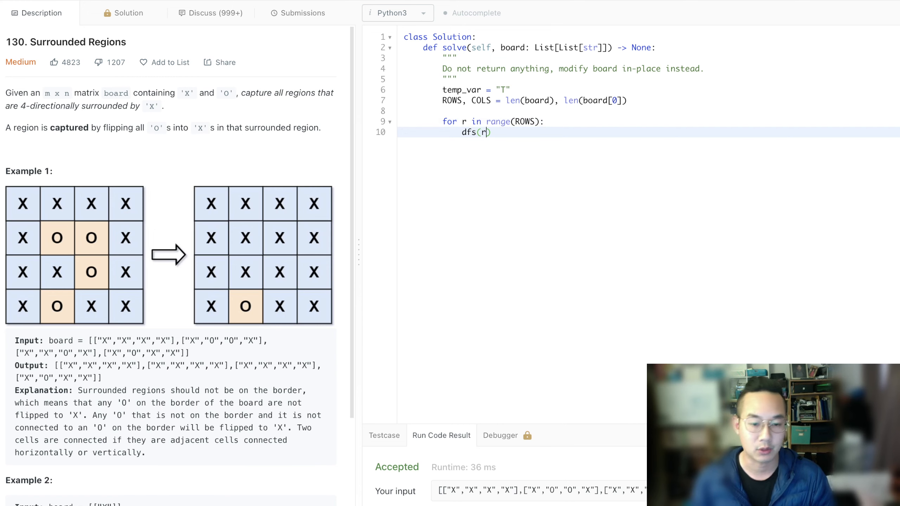
{"action": "type", "text": ", 0)"}
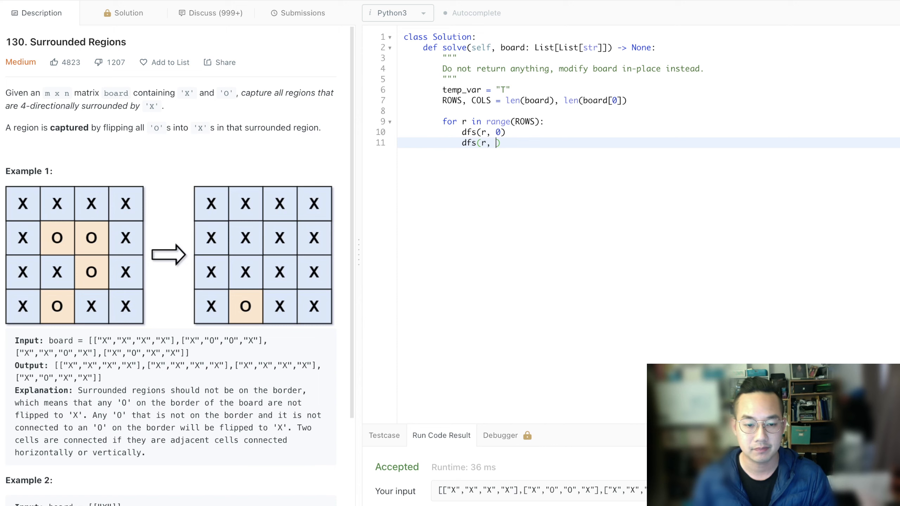
{"action": "type", "text": "COLS - 1"}
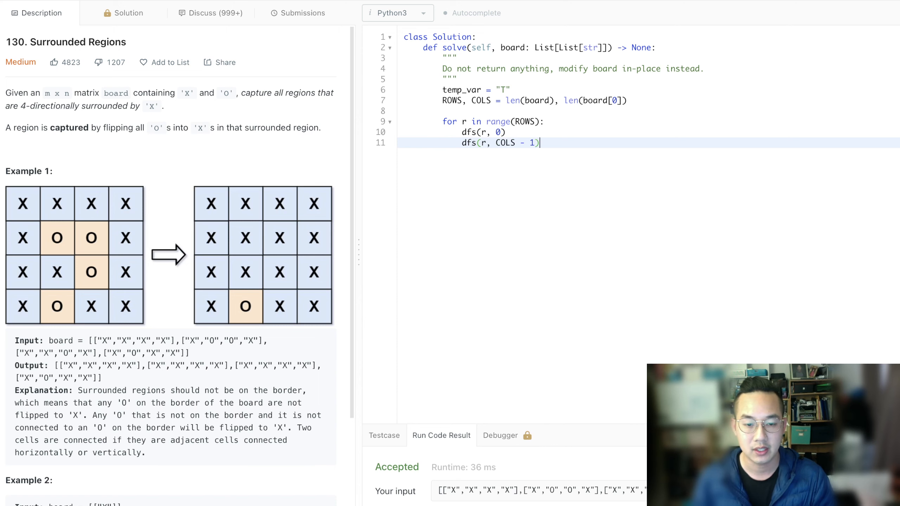
Step: Loop c over range(COLS) calling dfs(0, c) and dfs(ROWS - 1, c)
{"action": "type", "text": "for c I"}
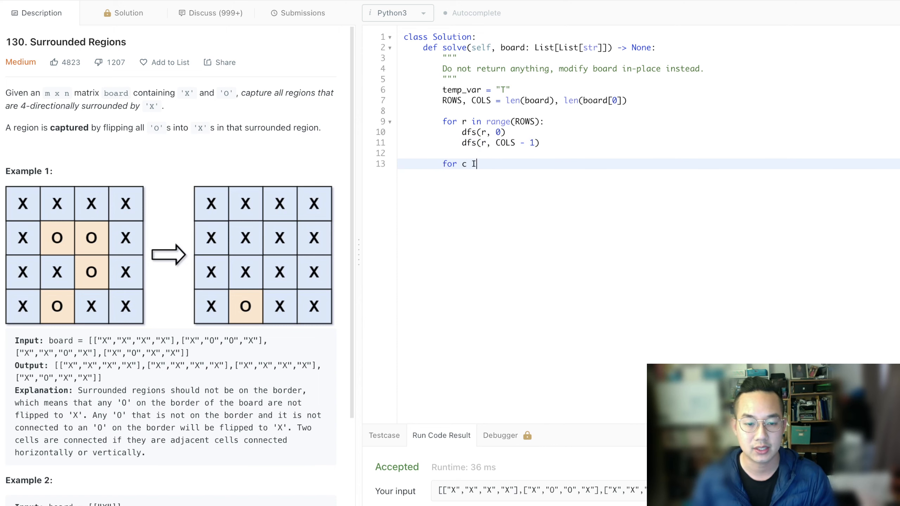
{"action": "type", "text": "in range(CO"}
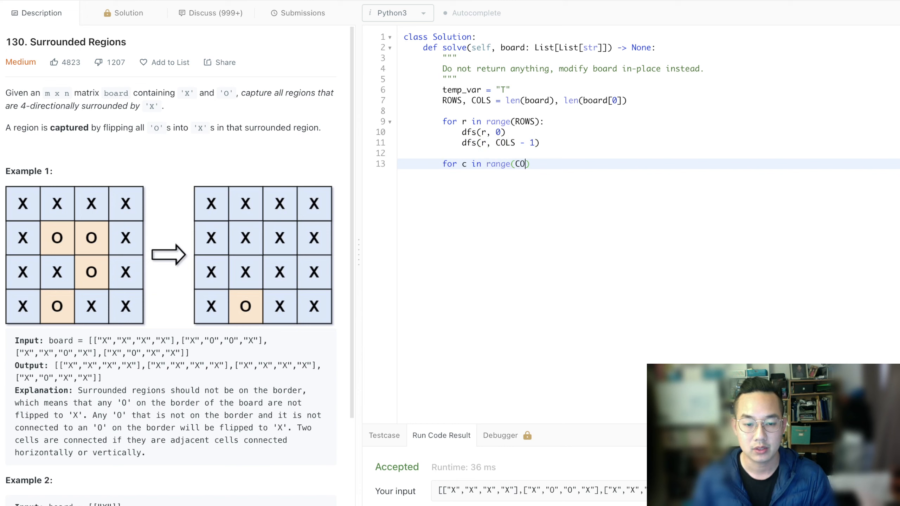
{"action": "type", "text": "LS):"}
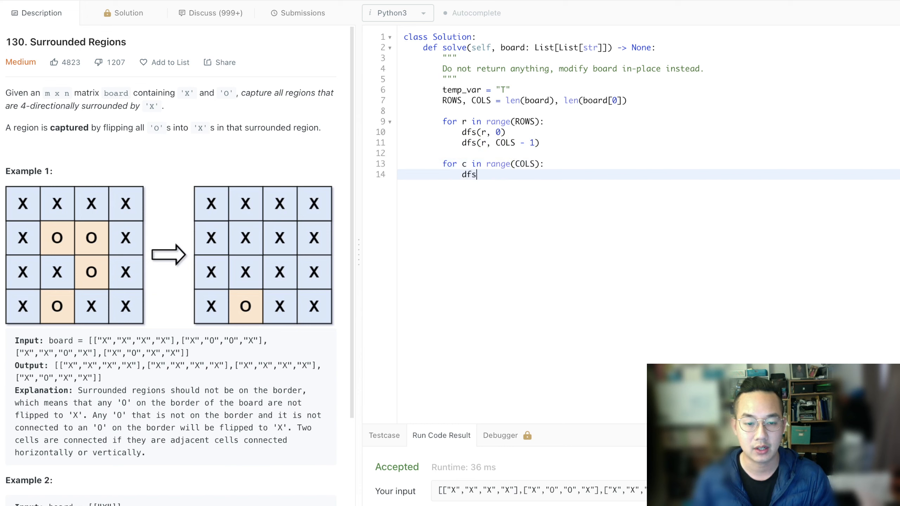
{"action": "type", "text": "("}
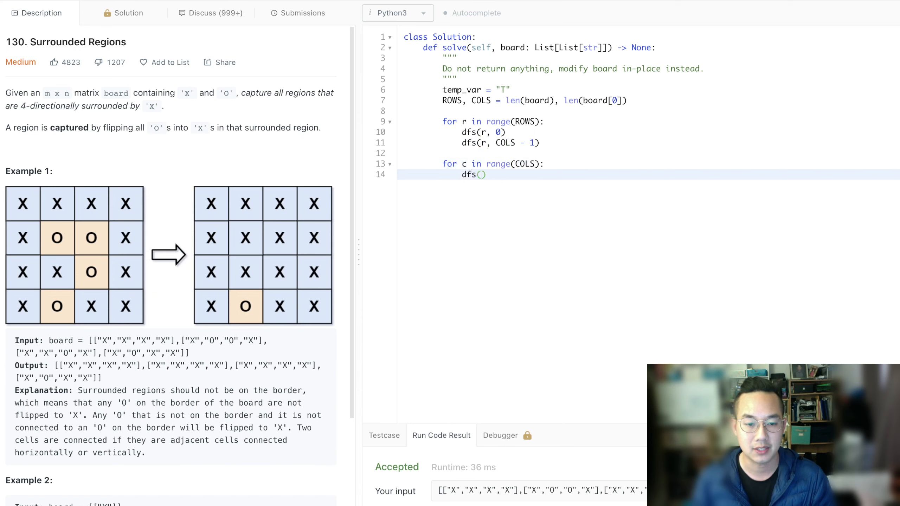
{"action": "type", "text": "0"}
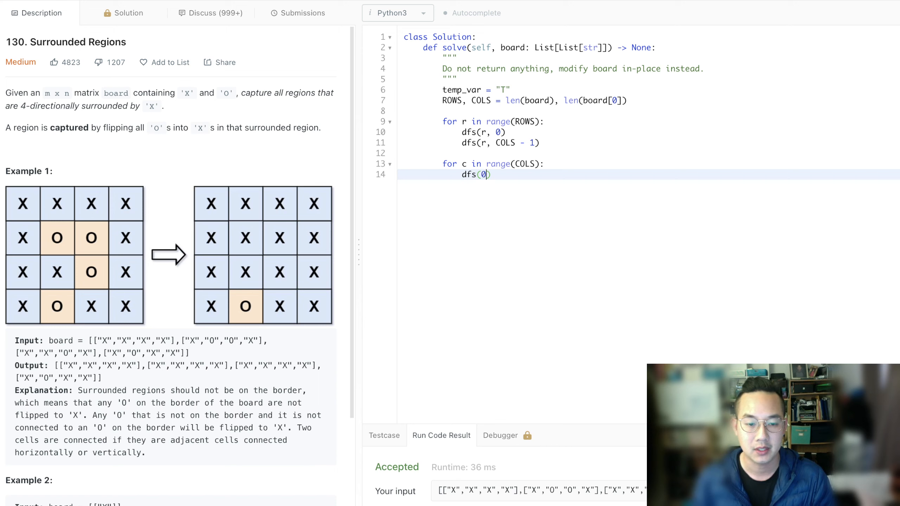
{"action": "type", "text": ", c"}
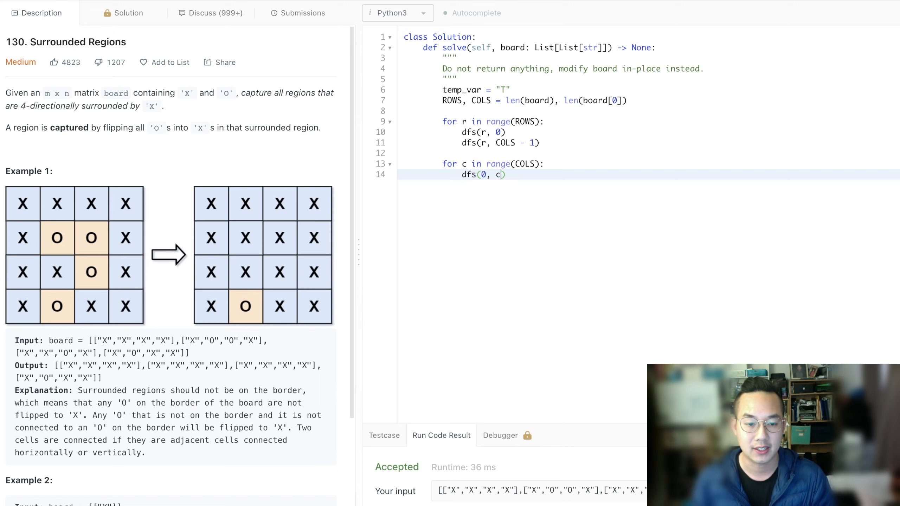
{"action": "type", "text": "dfs(ROWS"}
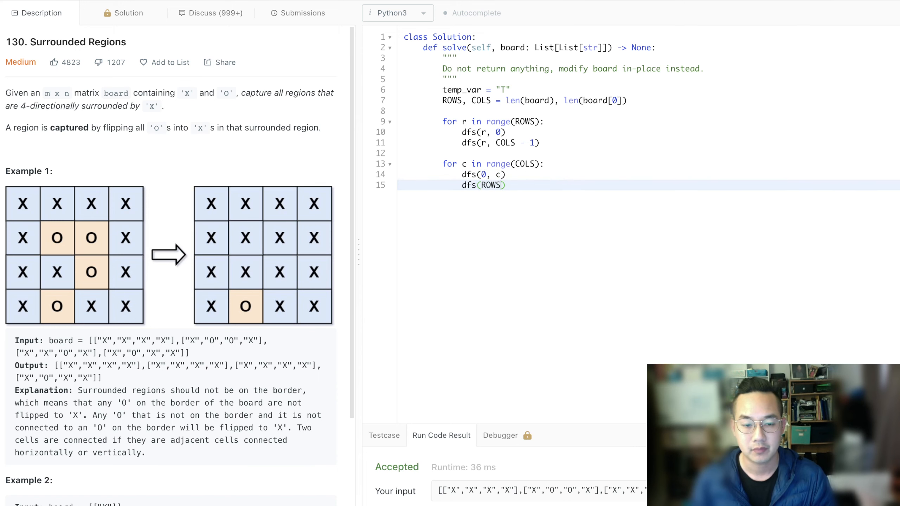
{"action": "type", "text": "-1, c)"}
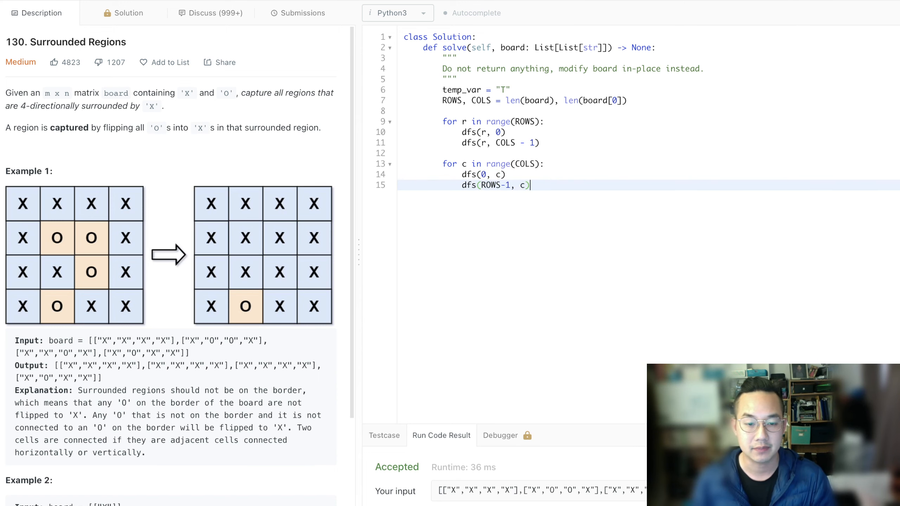
{"action": "key", "text": "enter"}
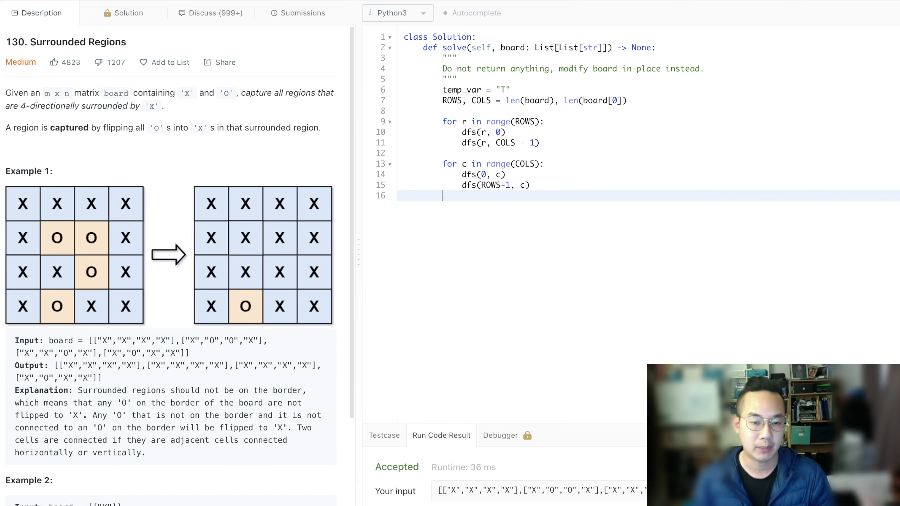
Step: Write nested for r in range(ROWS) / for c in range(COLS) loops over every cell
{"action": "type", "text": "for"}
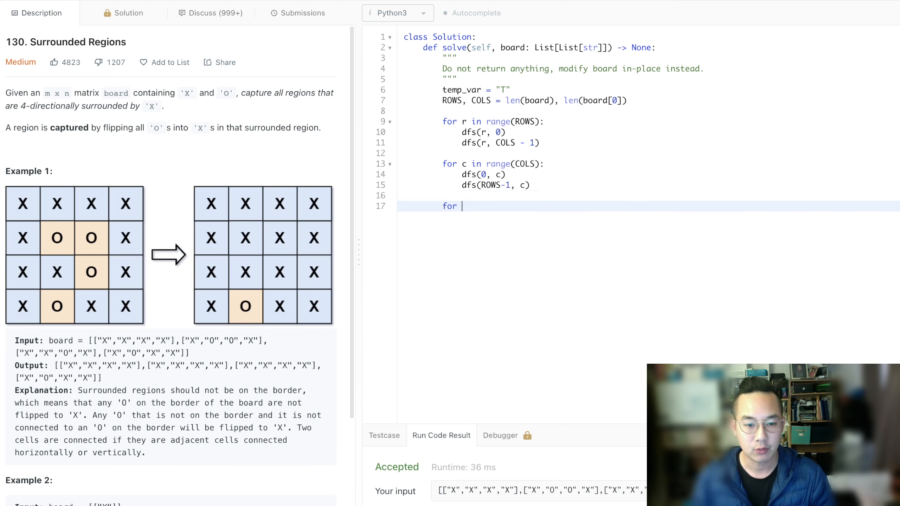
{"action": "type", "text": "r in range(ROWS):"}
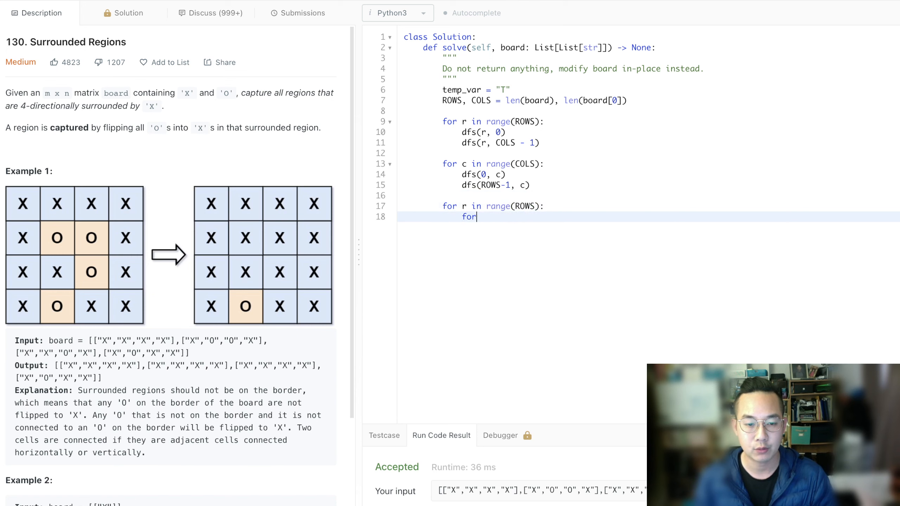
{"action": "type", "text": "c in range("}
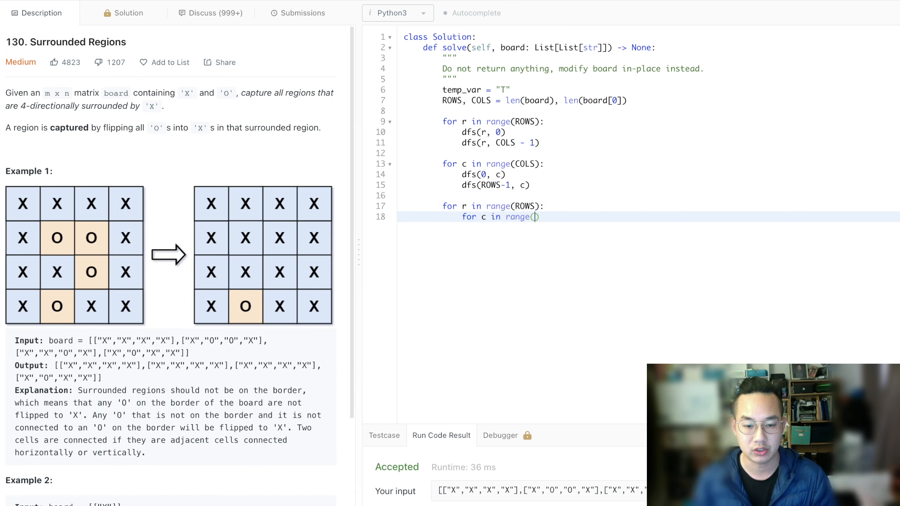
{"action": "type", "text": "COLS):"}
{"action": "type", "text": "if"}
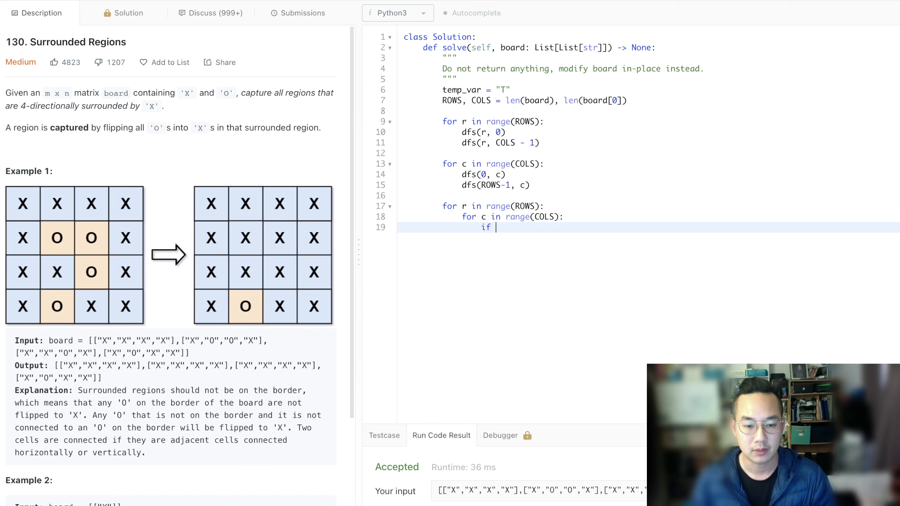
Step: Inside the loops, set board[r][c] = "X" when board[r][c] == "O"
{"action": "type", "text": "board[r]"}
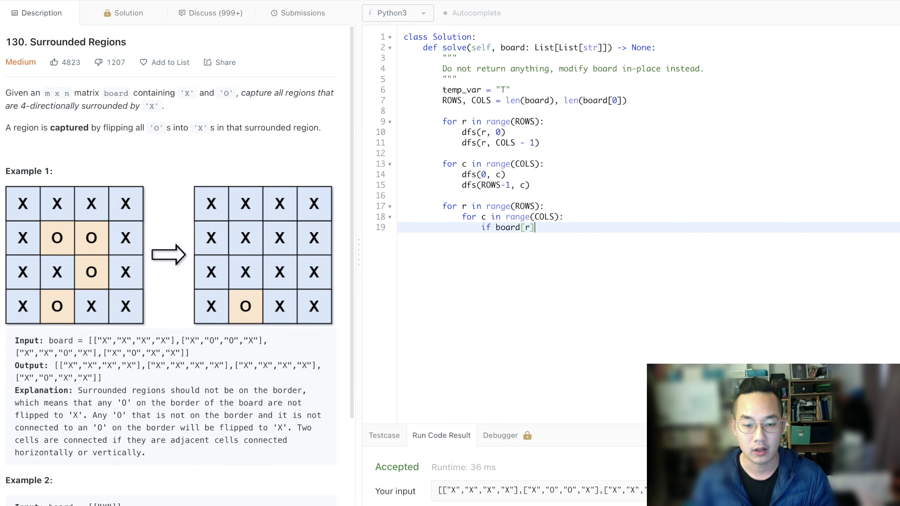
{"action": "type", "text": "[c] =="}
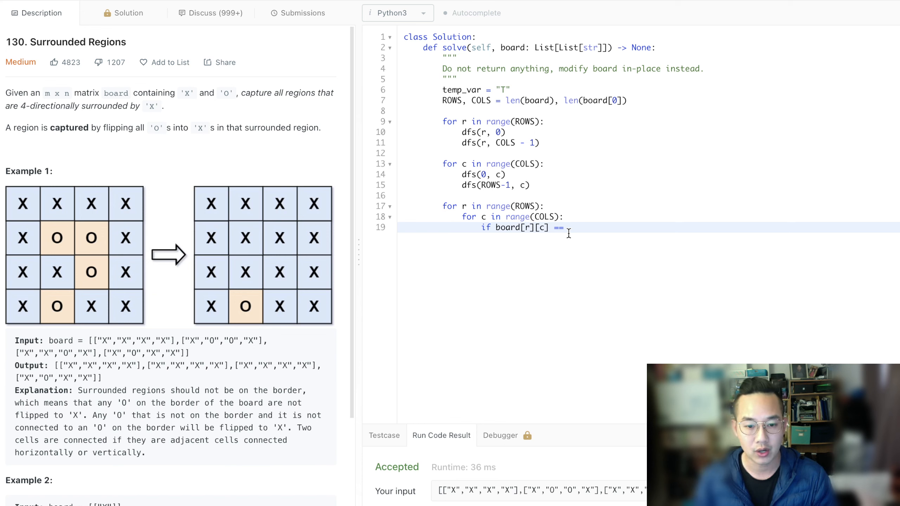
{"action": "type", "text": ":"}
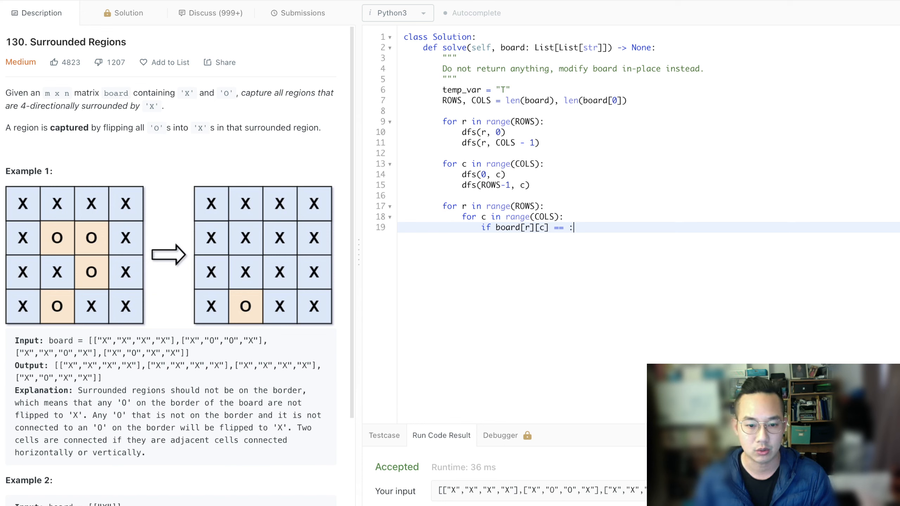
{"action": "type", "text": "\"O\""}
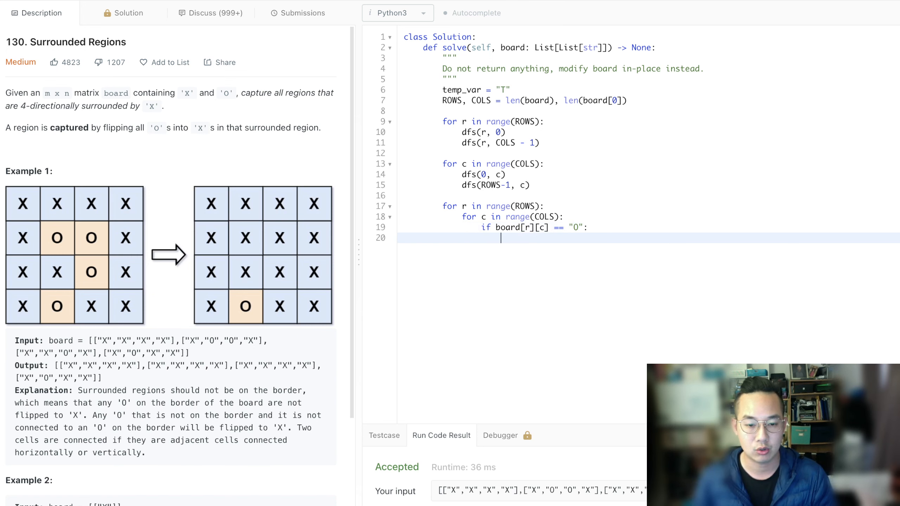
{"action": "double_click", "coordinate": [520, 228]}
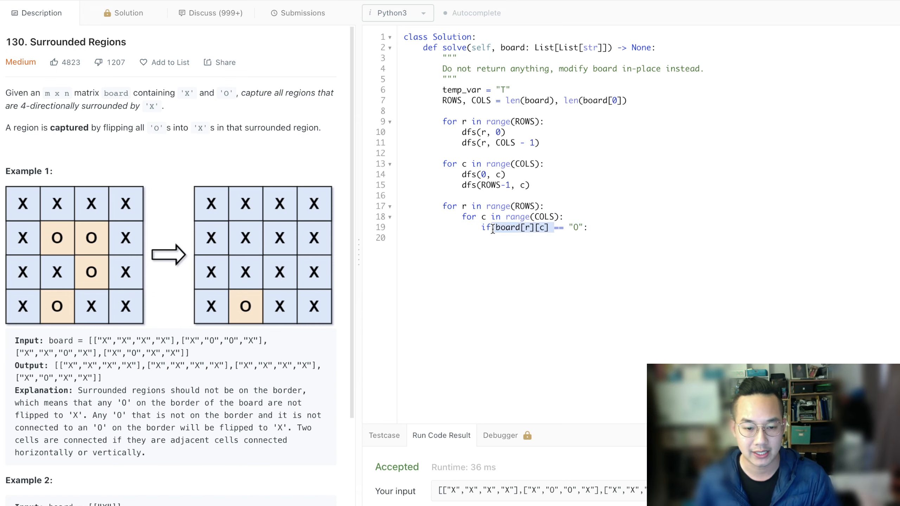
{"action": "type", "text": "board[r][c]"}
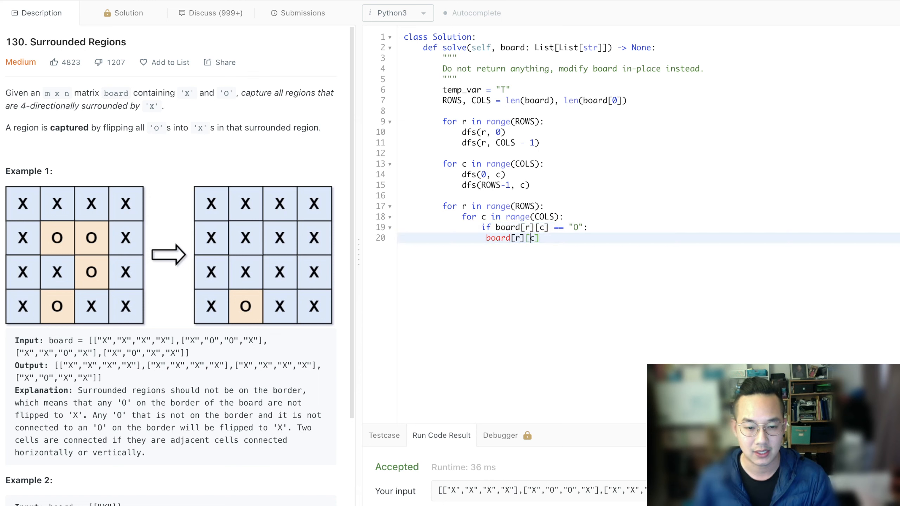
{"action": "type", "text": "b"}
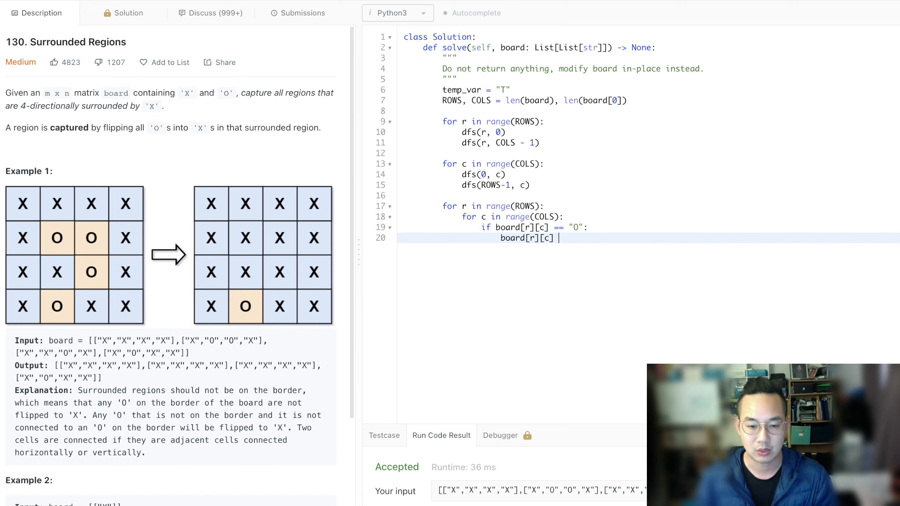
{"action": "type", "text": "= \"X\""}
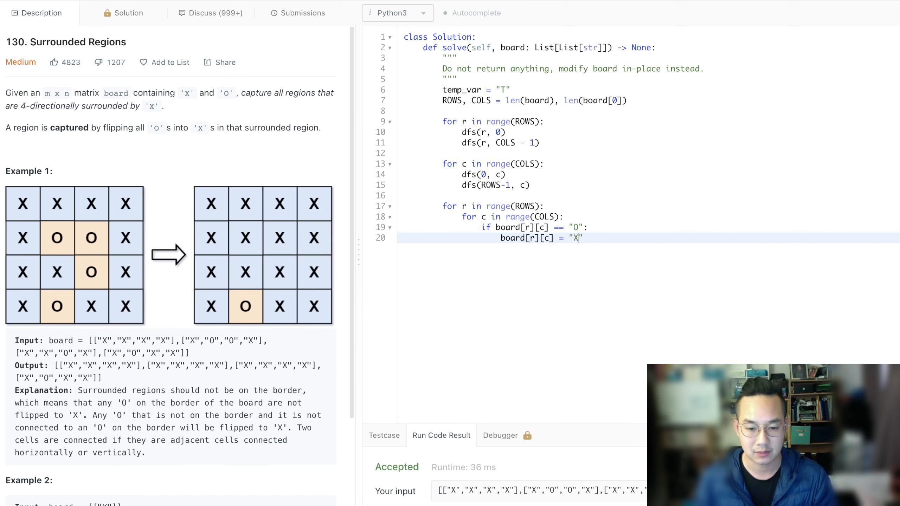
{"action": "key", "text": "Enter"}
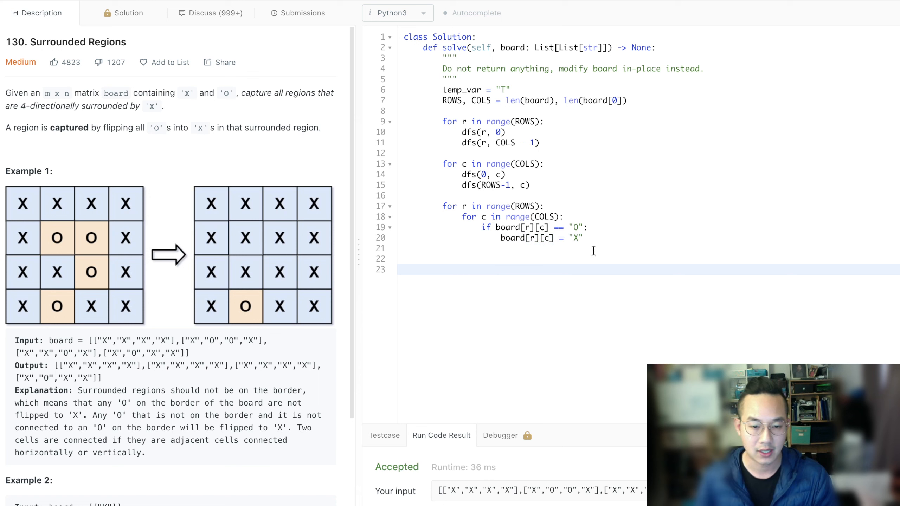
Step: Add a second nested loop turning cells equal to temp_var back into "O"
{"action": "left_click_drag", "start_coordinate": [443, 206], "coordinate": [583, 237]}
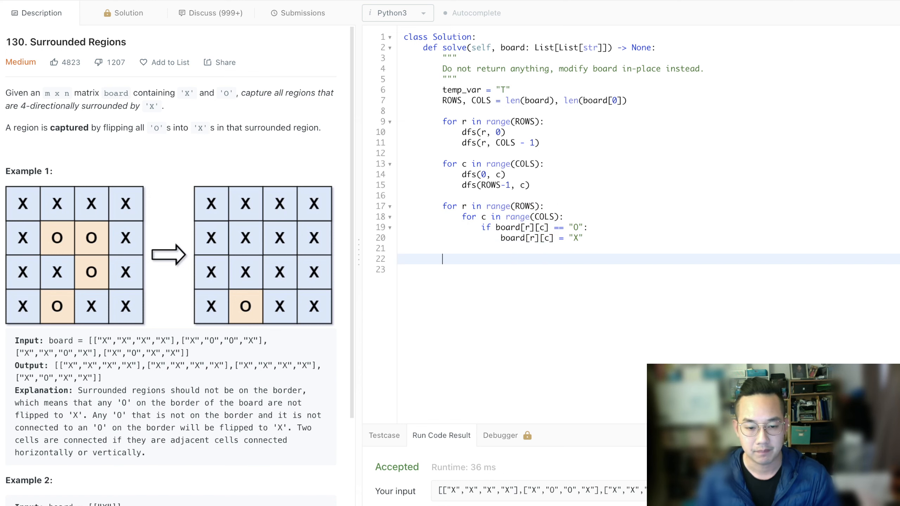
{"action": "type", "text": "for r in range(ROWS):"}
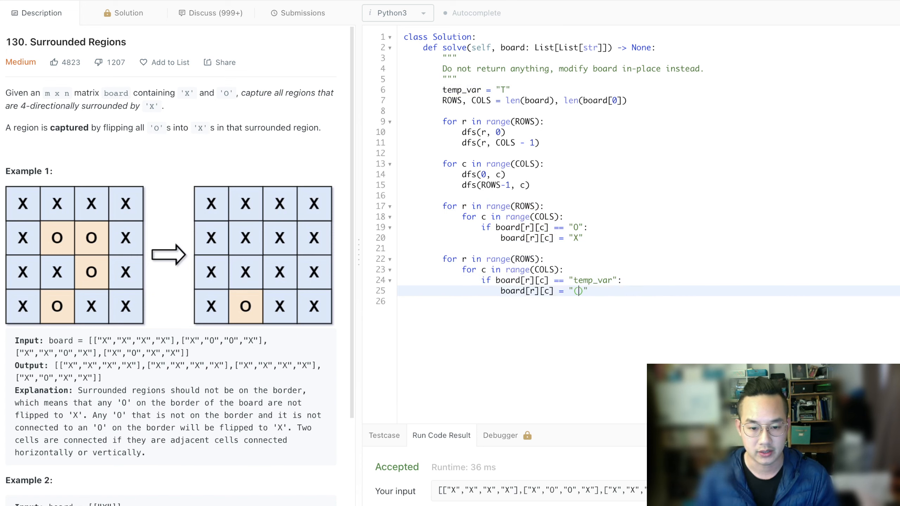
{"action": "type", "text": "O"}
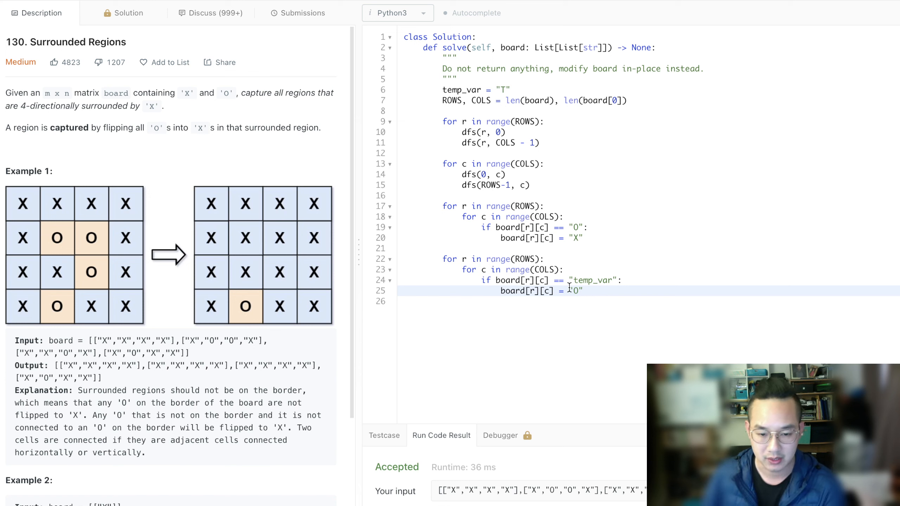
{"action": "type", "text": "temp_va"}
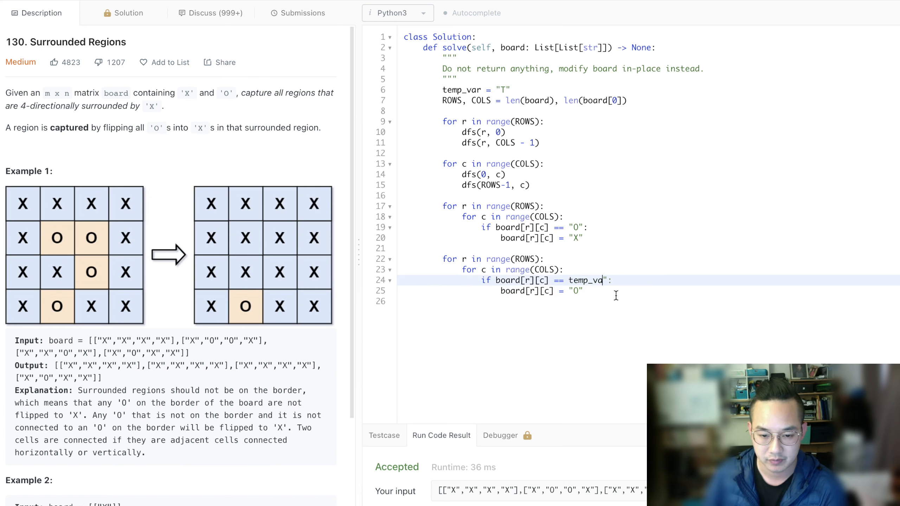
{"action": "type", "text": "r"}
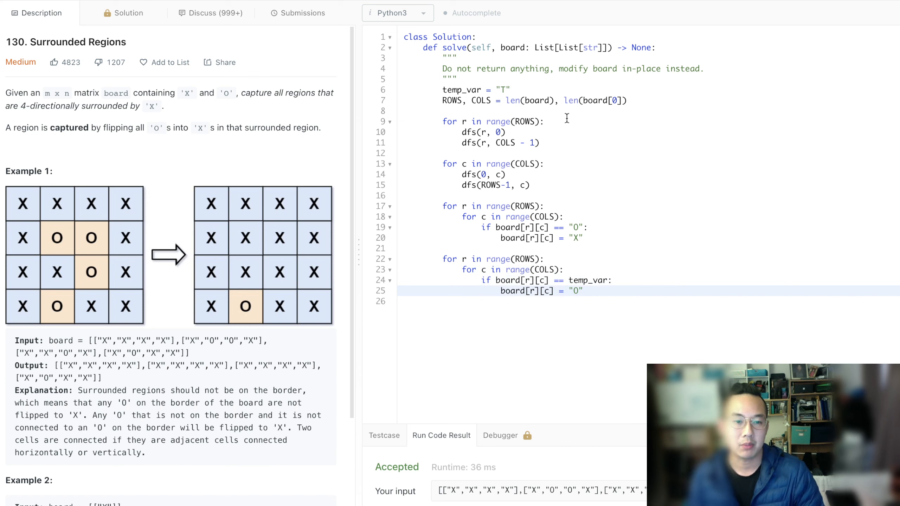
{"action": "left_click", "coordinate": [559, 111]}
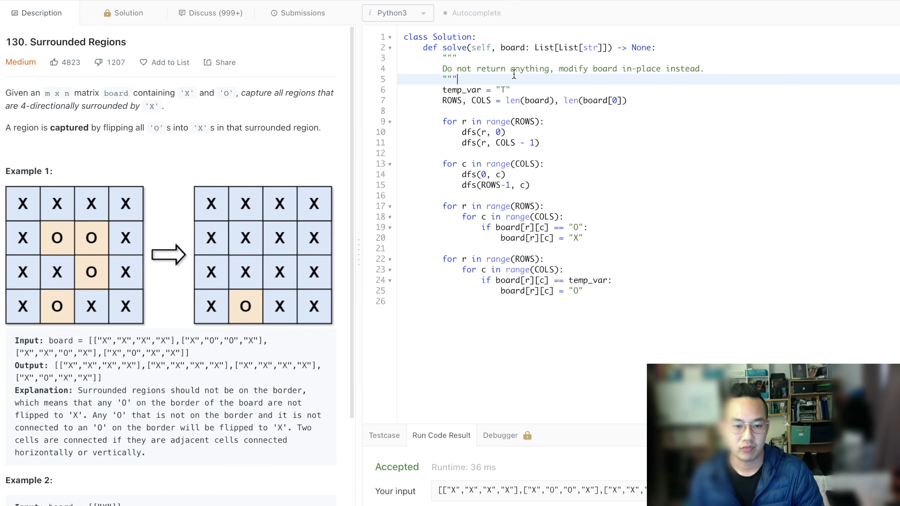
Step: Define the dfs(r, c) helper inside solve
{"action": "type", "text": "d"}
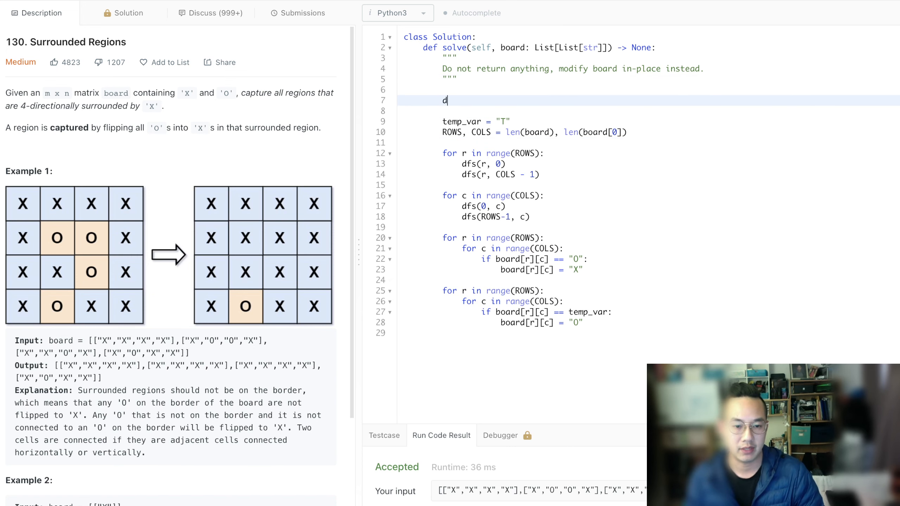
{"action": "type", "text": "ef"}
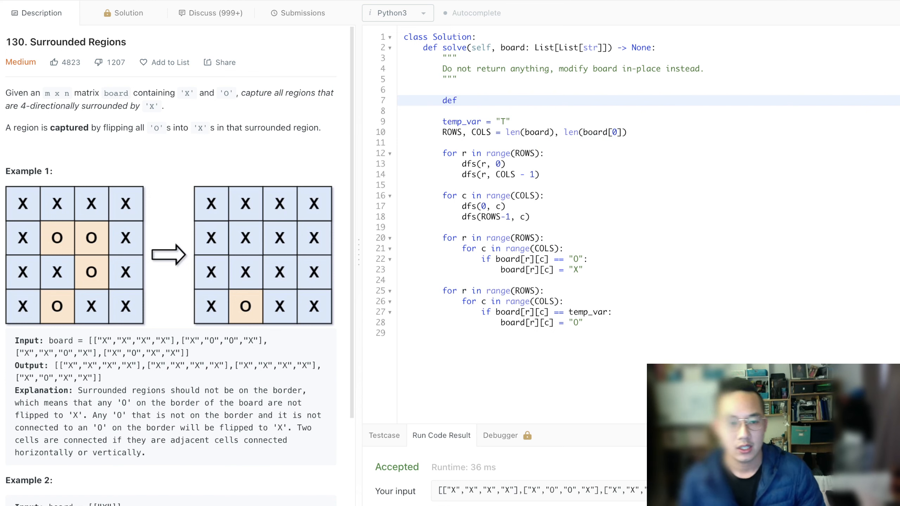
{"action": "type", "text": "dfs()"}
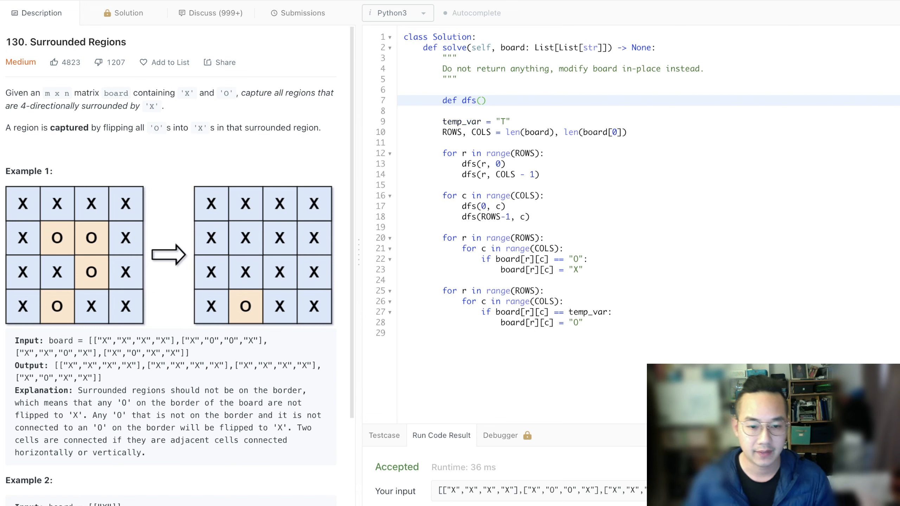
{"action": "type", "text": "r, c"}
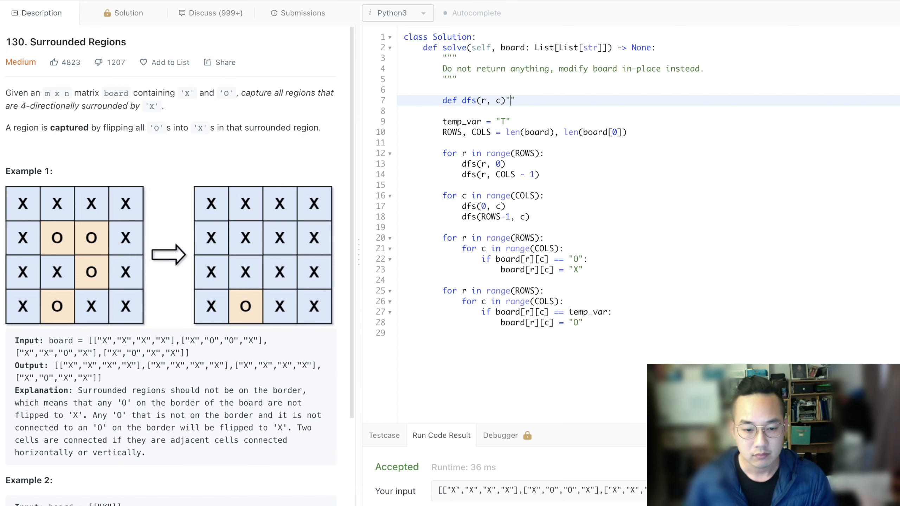
{"action": "type", "text": ":"}
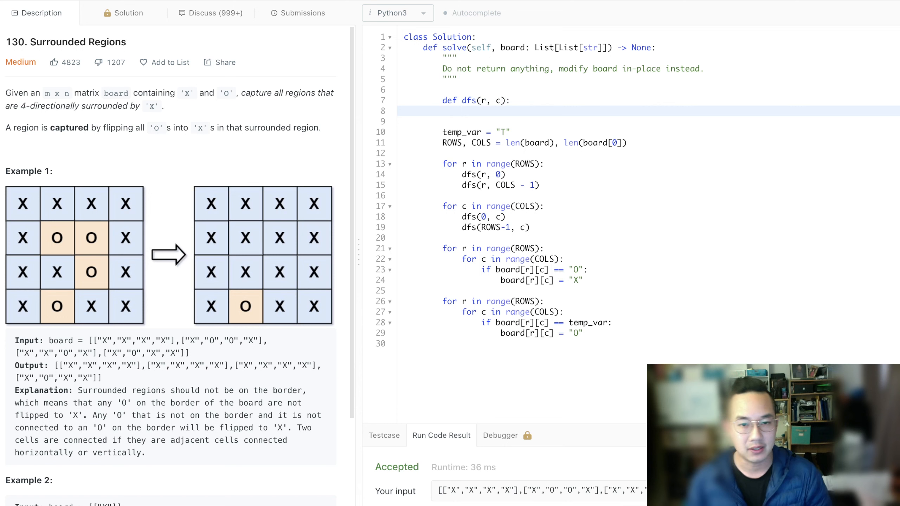
Step: Return early when r or c is out of bounds or board[r][c] != "O"
{"action": "type", "text": "if r < 0,"}
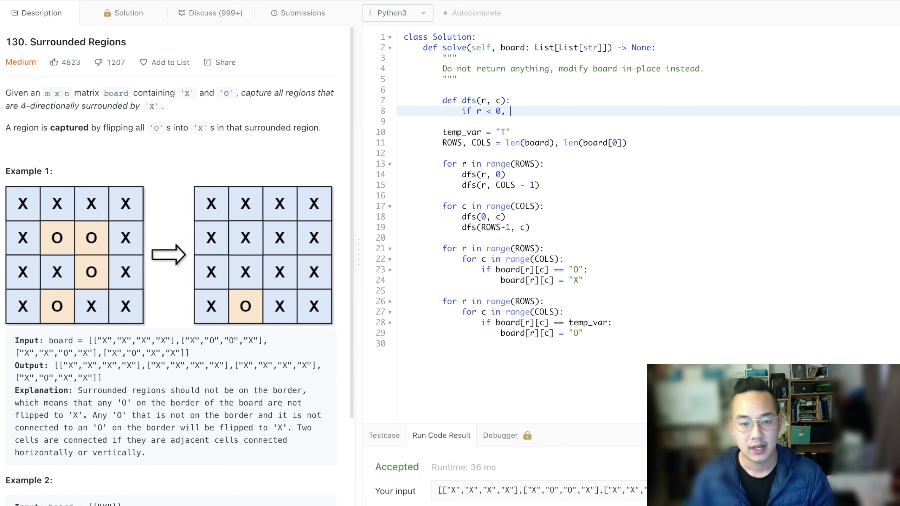
{"action": "type", "text": "or r"}
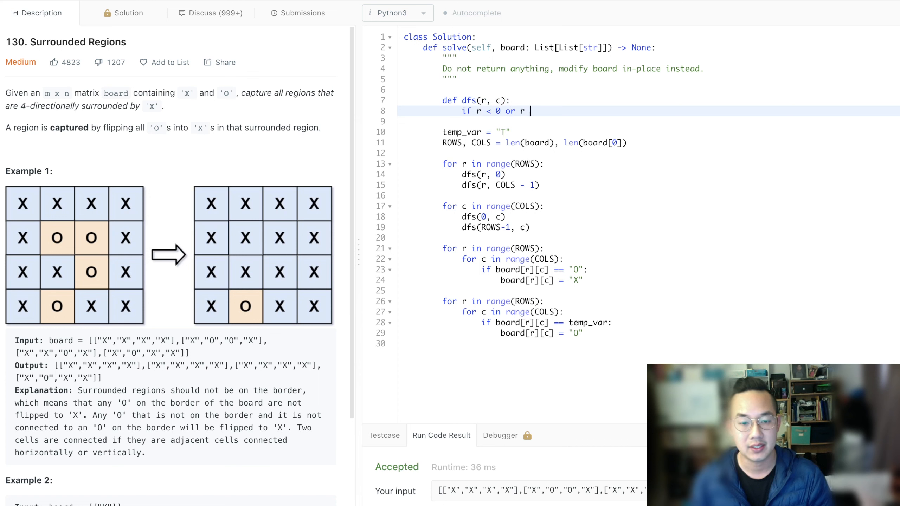
{"action": "type", "text": "c < 0 or r"}
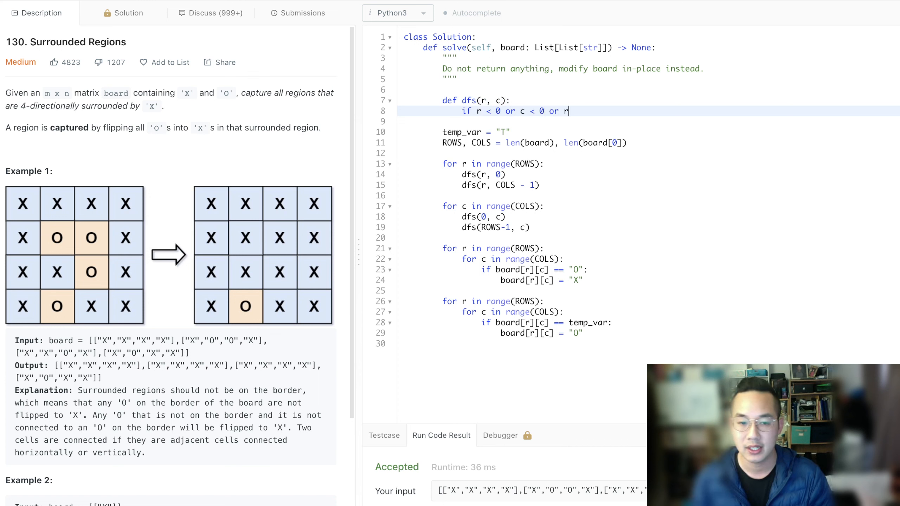
{"action": "type", "text": ">= len"}
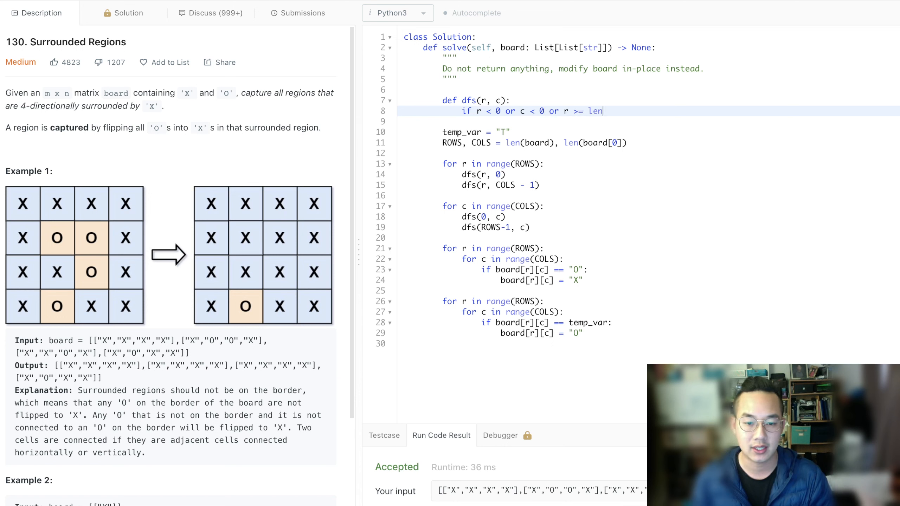
{"action": "type", "text": "ROWS or c >= COLS or board[r][c"}
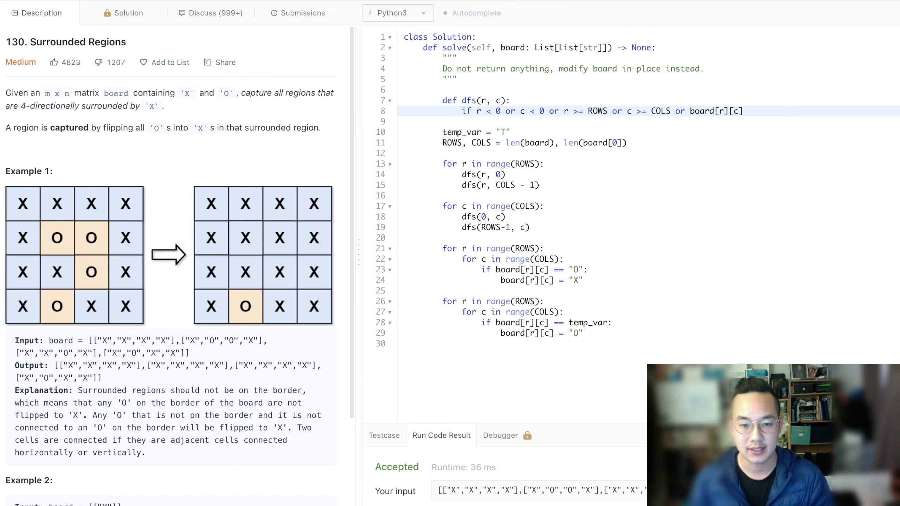
{"action": "type", "text": "!= :"}
{"action": "type", "text": "return"}
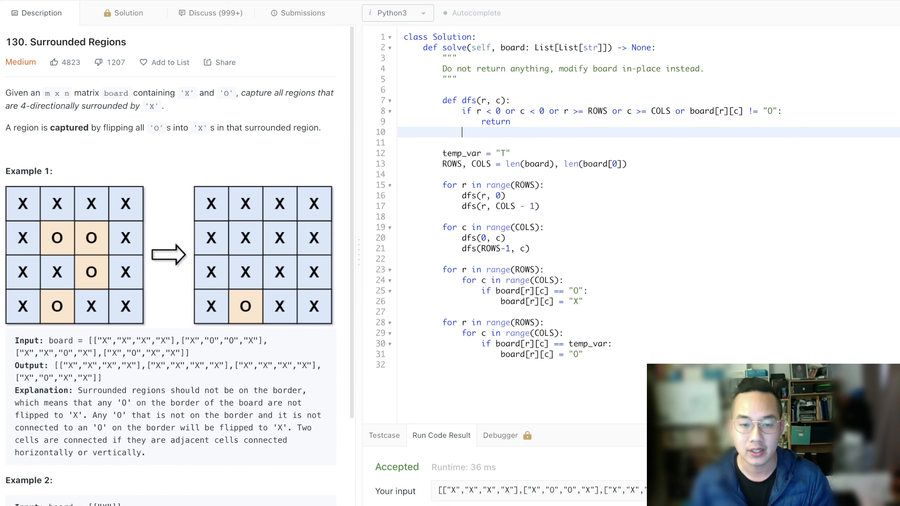
Step: Otherwise mark the cell with board[r][c] = temp_var
{"action": "type", "text": "board[r][c] ="}
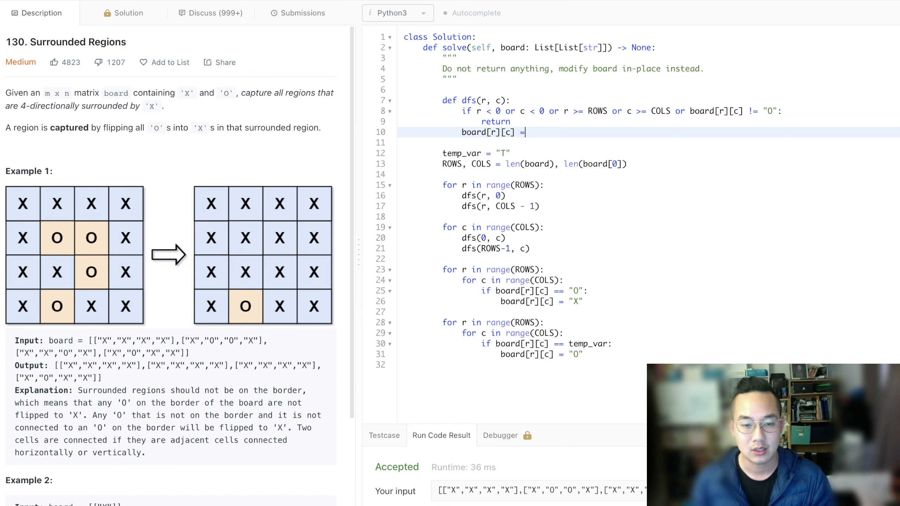
{"action": "type", "text": "\"T\""}
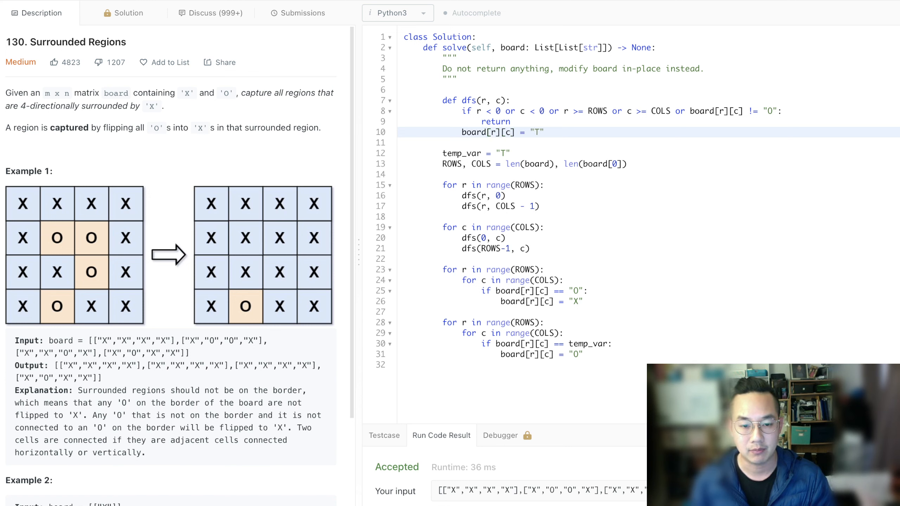
{"action": "type", "text": "tem"}
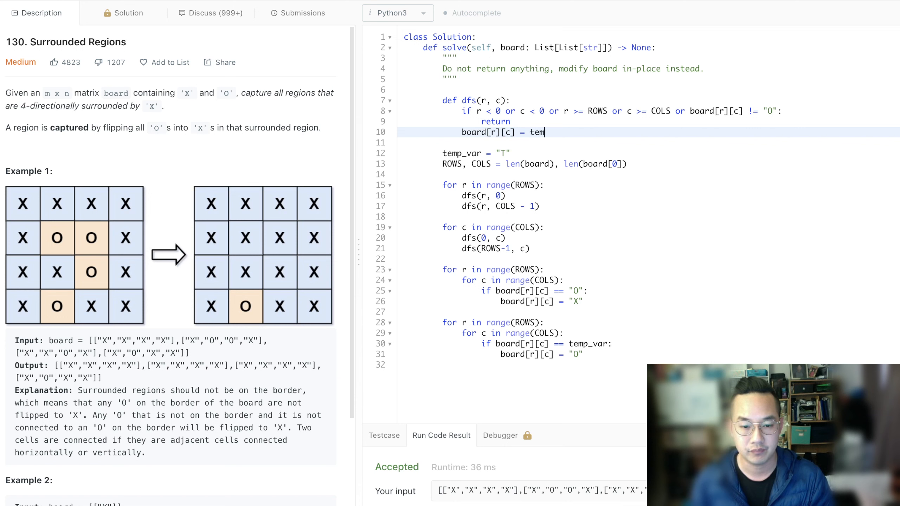
{"action": "type", "text": "p_var"}
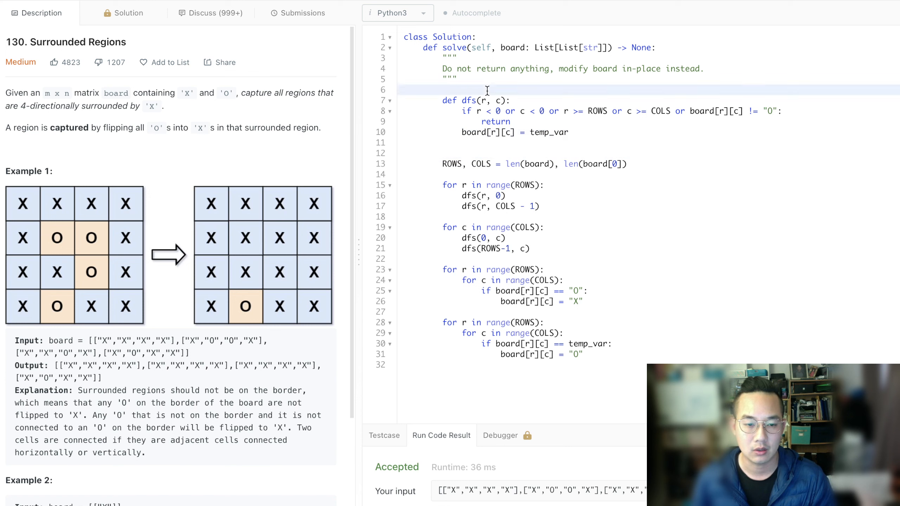
Step: Move TEMP_VAR = "T" above dfs, rename uses to TEMP_VAR, and start a dfs(r, c) call
{"action": "type", "text": "temp_var = \"T\""}
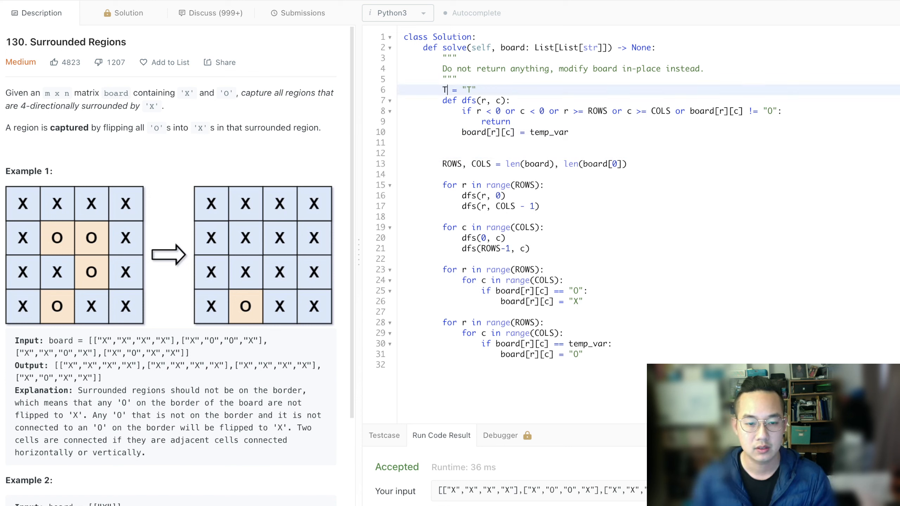
{"action": "type", "text": "EMP_VAR"}
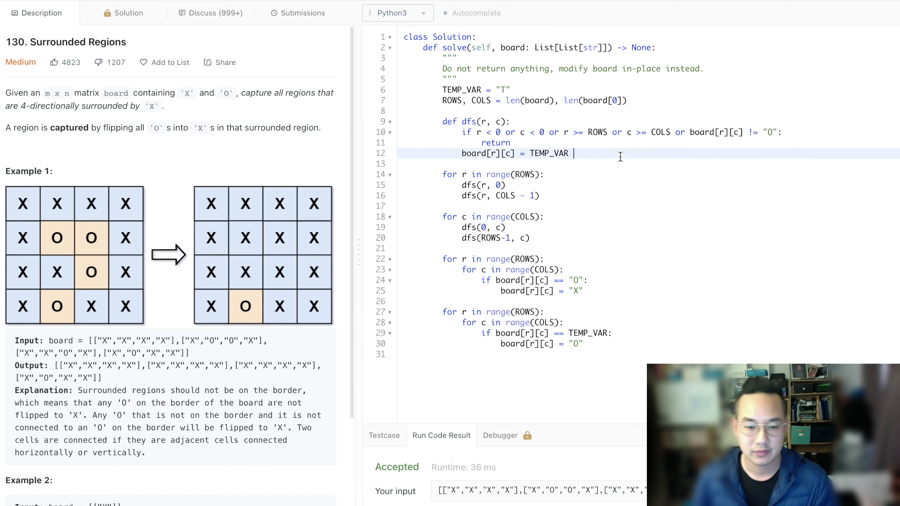
{"action": "key", "text": "enter"}
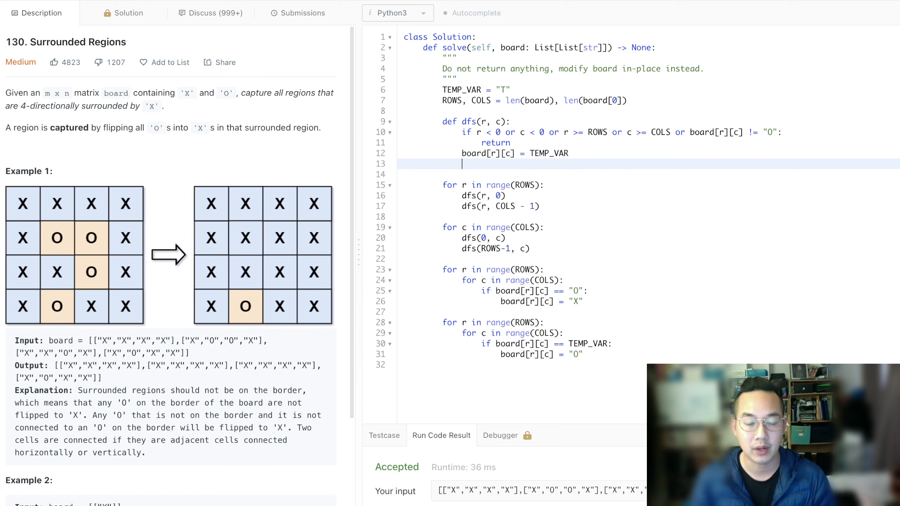
{"action": "type", "text": "dfs(r, c"}
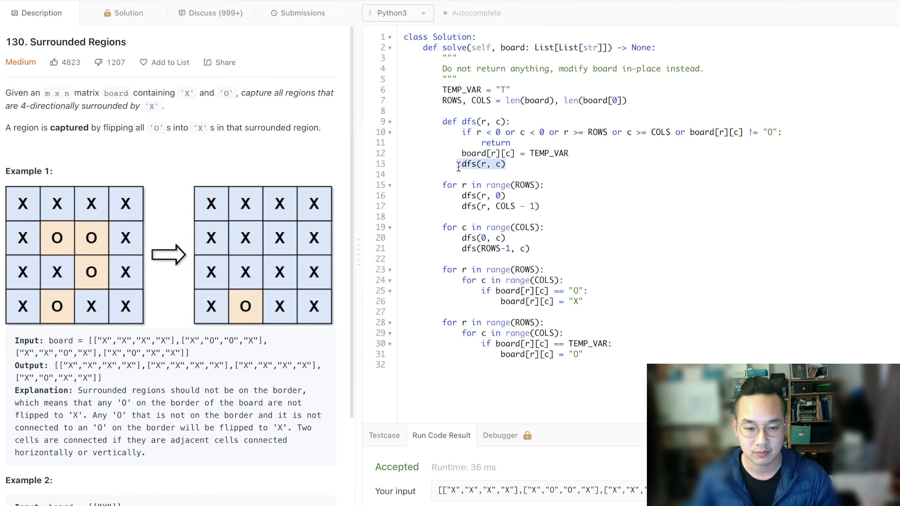
Step: Make dfs recurse into r+1, r-1, c+1, c-1 and submit; accepted in 225 ms
{"action": "left_click", "coordinate": [506, 164]}
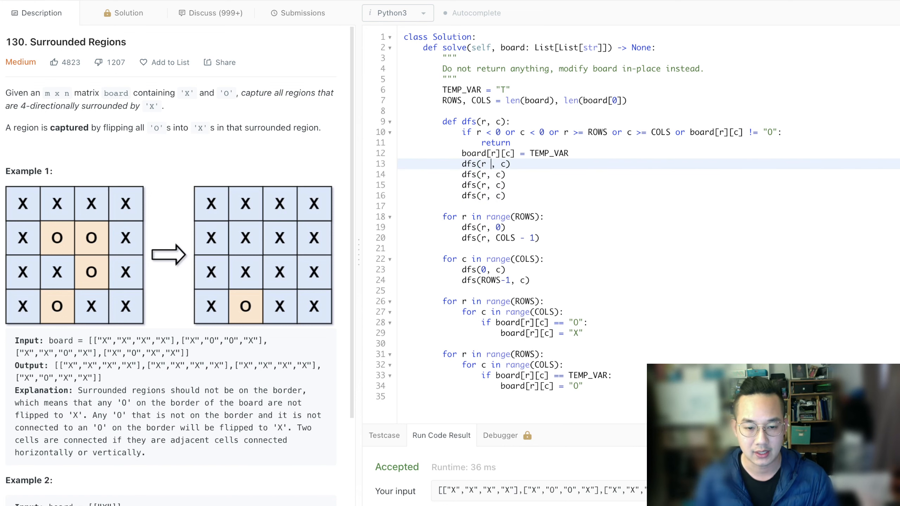
{"action": "type", "text": "+ 1"}
{"action": "left_click", "coordinate": [484, 185]}
{"action": "type", "text": " + "}
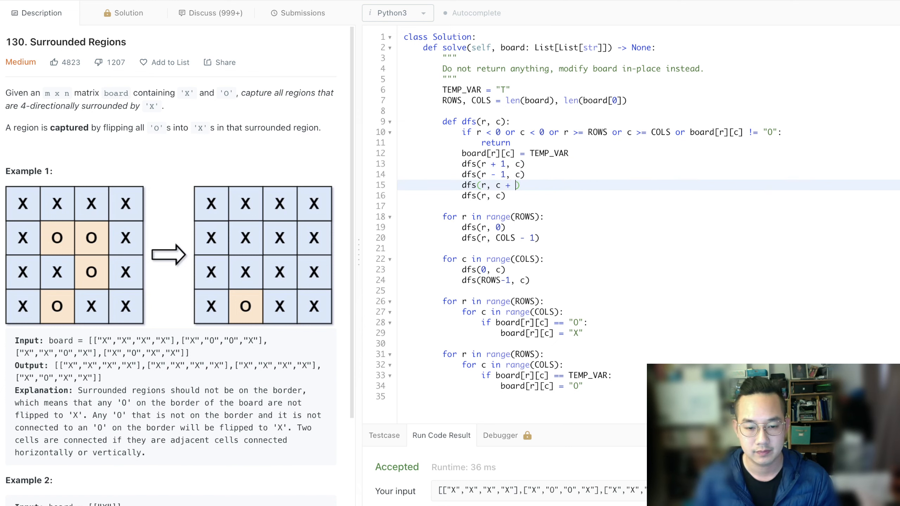
{"action": "type", "text": "1"}
{"action": "left_click", "coordinate": [648, 196]}
{"action": "type", "text": " - 1"}
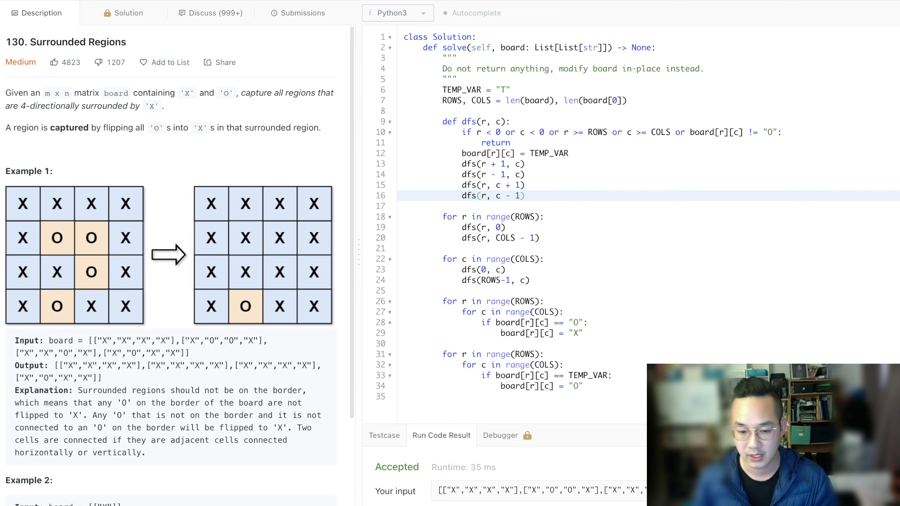
{"action": "left_click", "coordinate": [303, 12]}
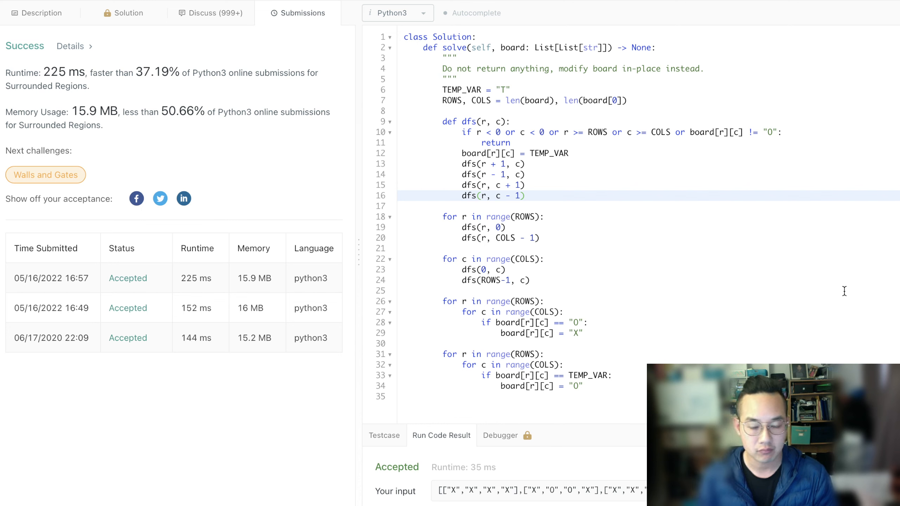
{"action": "mouse_move", "coordinate": [524, 231]}
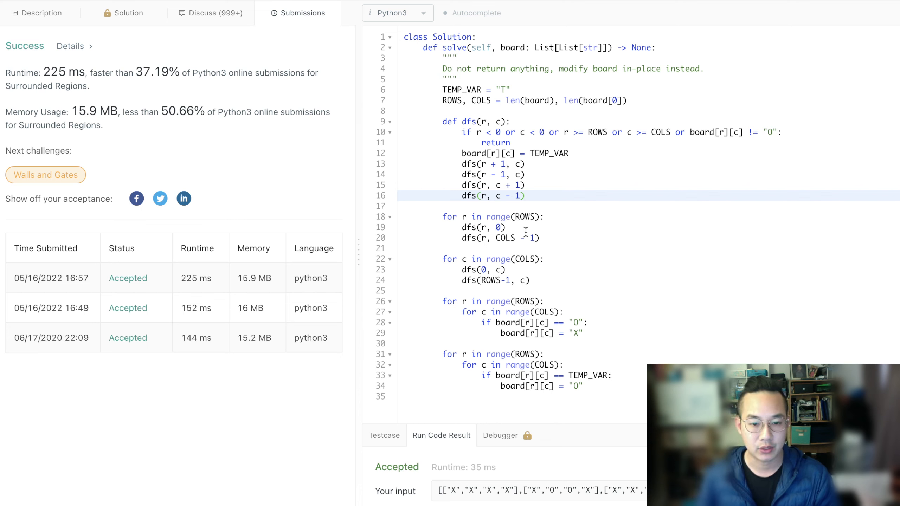
{"action": "mouse_move", "coordinate": [530, 280]}
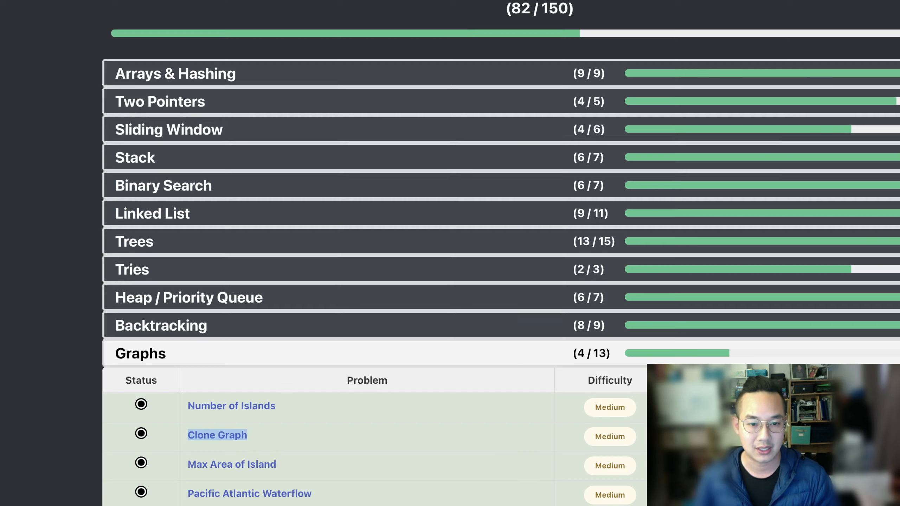
Step: Scroll the NeetCode roadmap down to the expanded Graphs list with Surrounded Regions unmarked
{"action": "scroll", "scroll_direction": "down", "scroll_amount": 3}
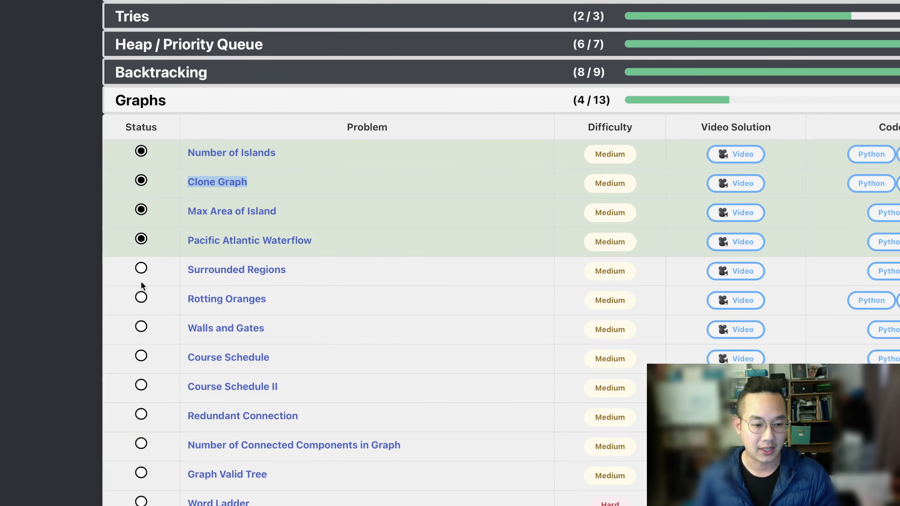